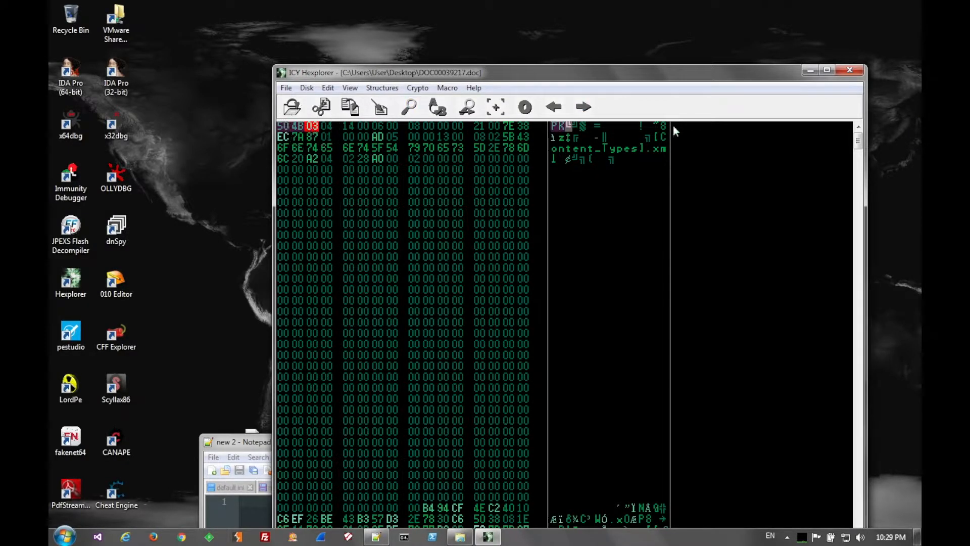
Close the ICY Hexplorer hex view and rename DOC00039217.doc on the desktop to DOC00039217.zip
left_click(847, 71)
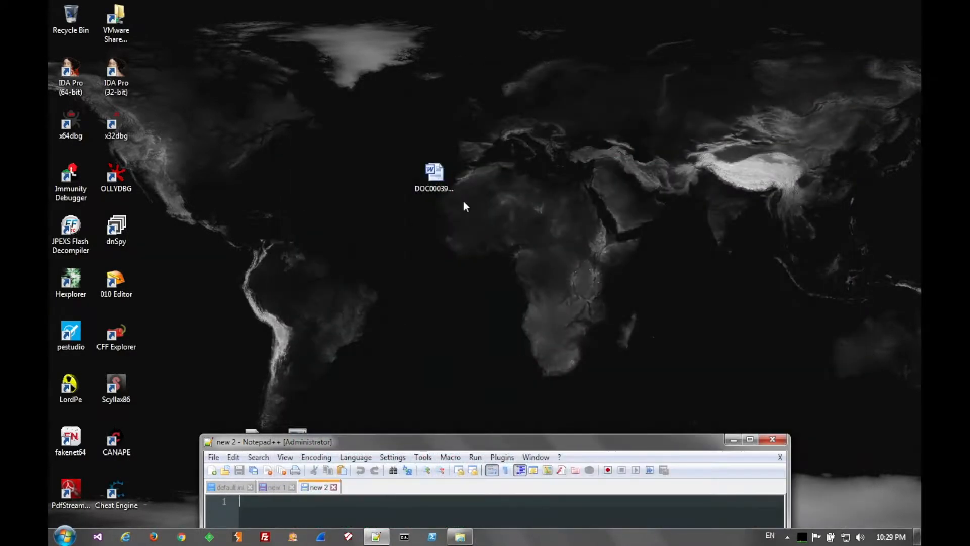
left_click(434, 172)
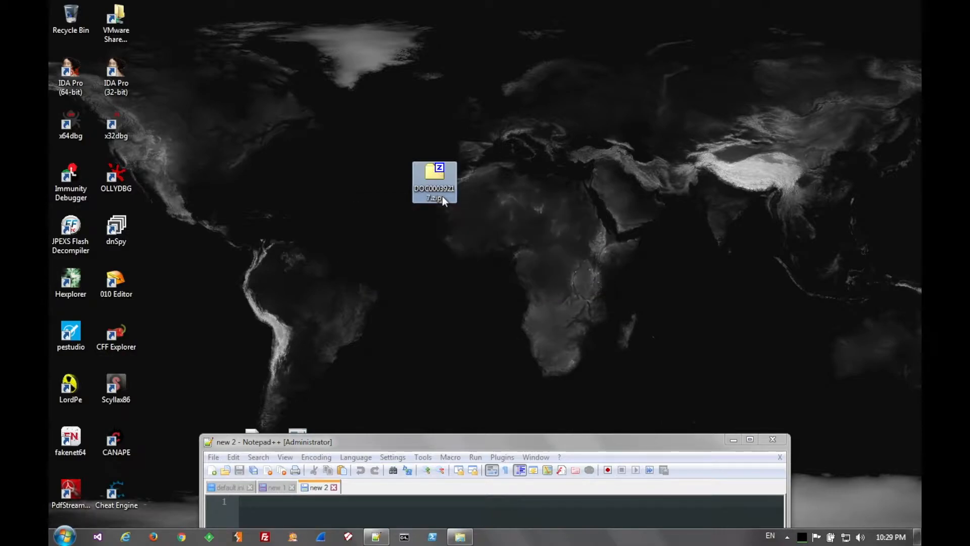
Open DOC00039217.zip in 7-Zip and browse into word/vbaProject.bin
double_click(435, 175)
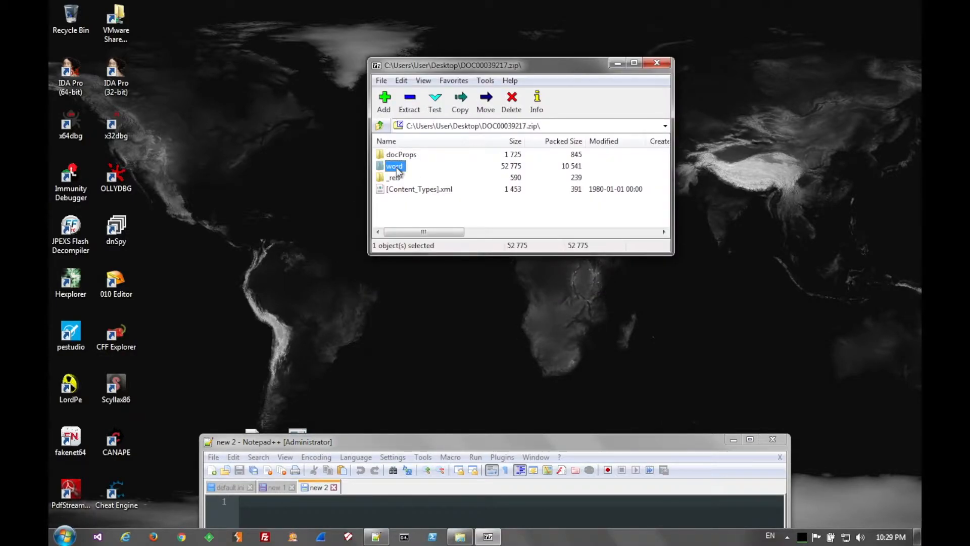
double_click(391, 166)
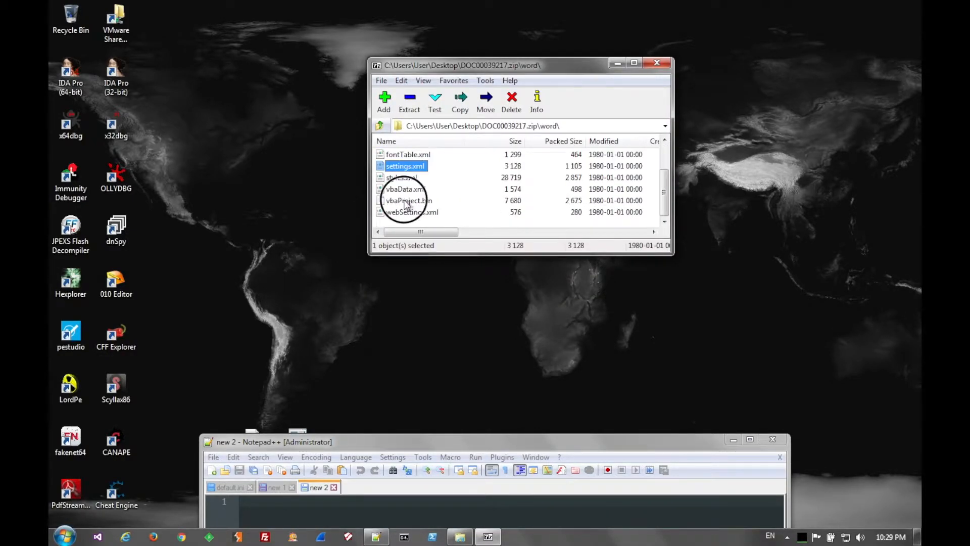
double_click(408, 200)
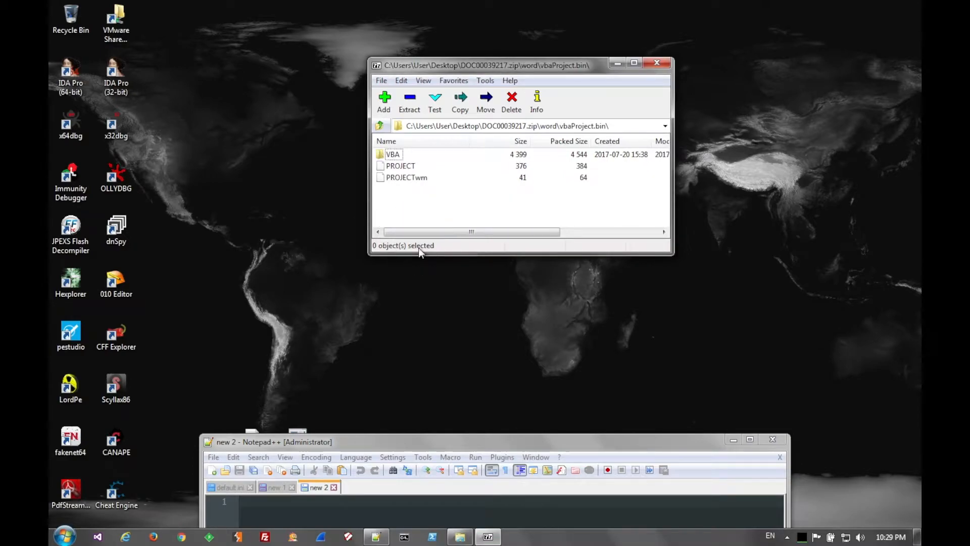
mouse_move(437, 217)
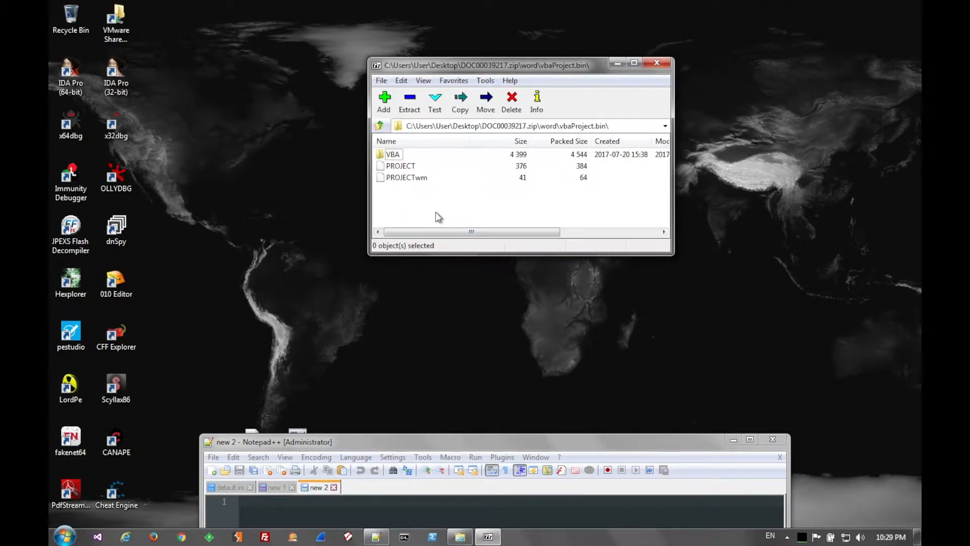
mouse_move(389, 112)
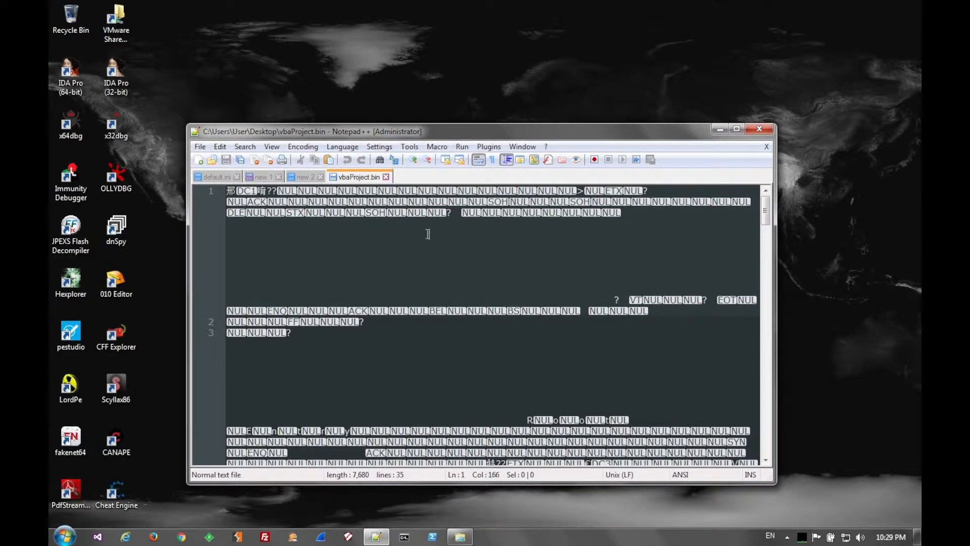
Replace all \0 characters in vbaProject.bin with nothing, leaving 5,089 characters
key("Ctrl+h")
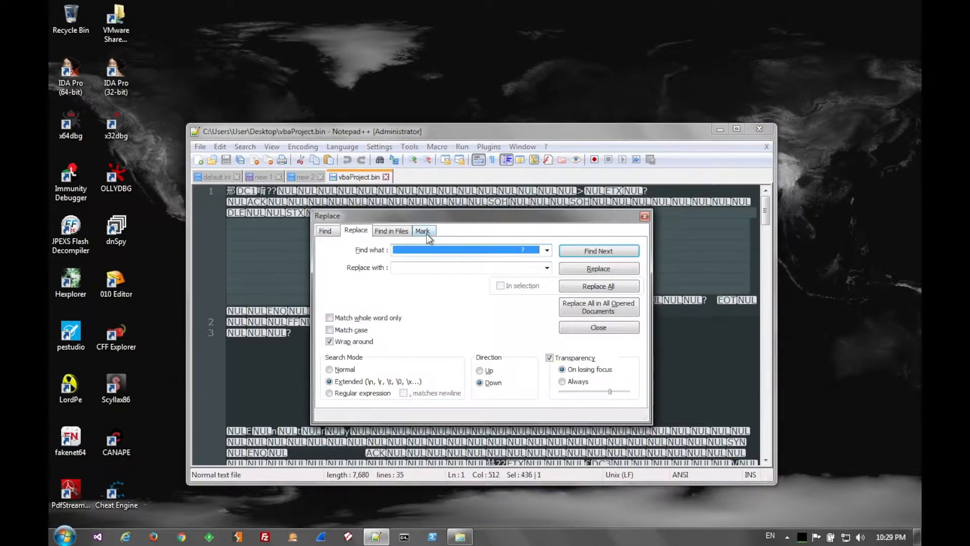
type("\\0")
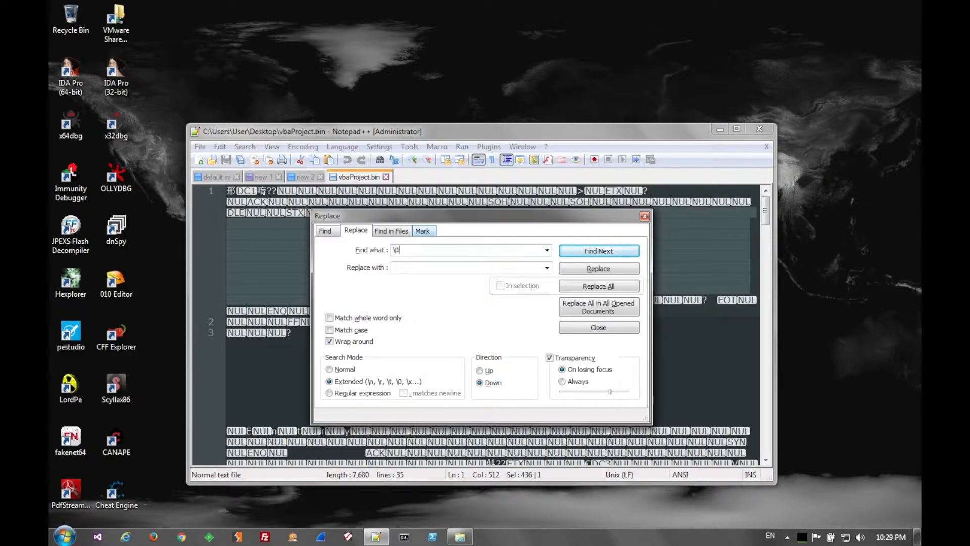
left_click(599, 286)
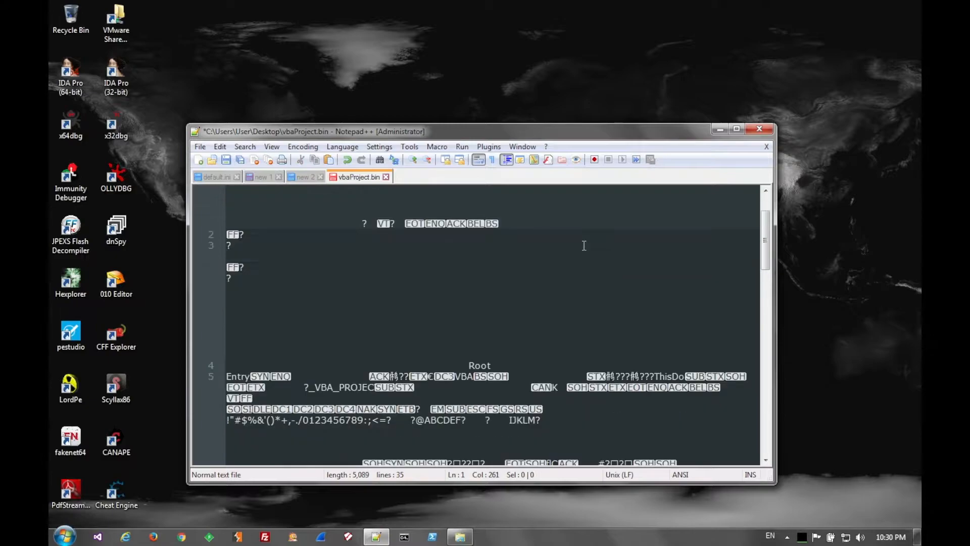
scroll("down", 3)
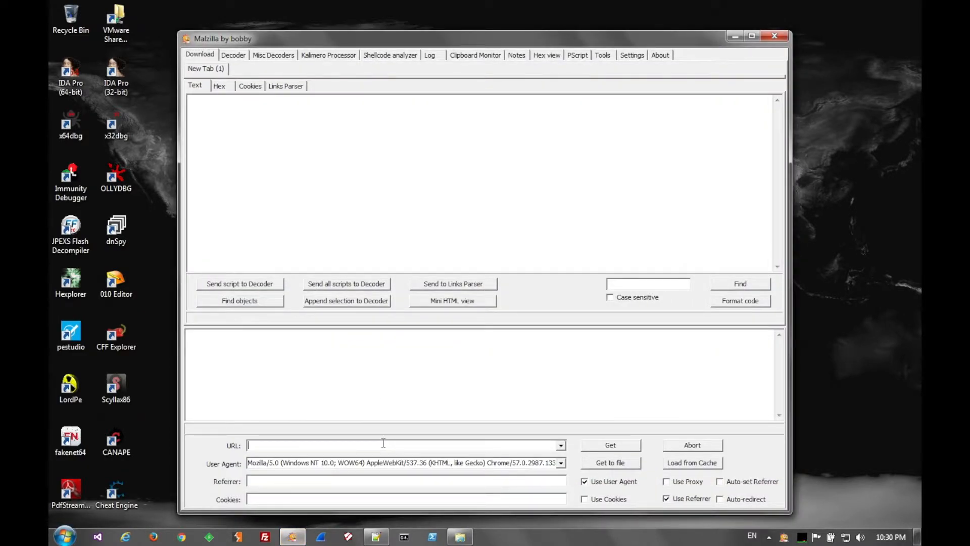
type("http://appenzeller.fr/aaaa")
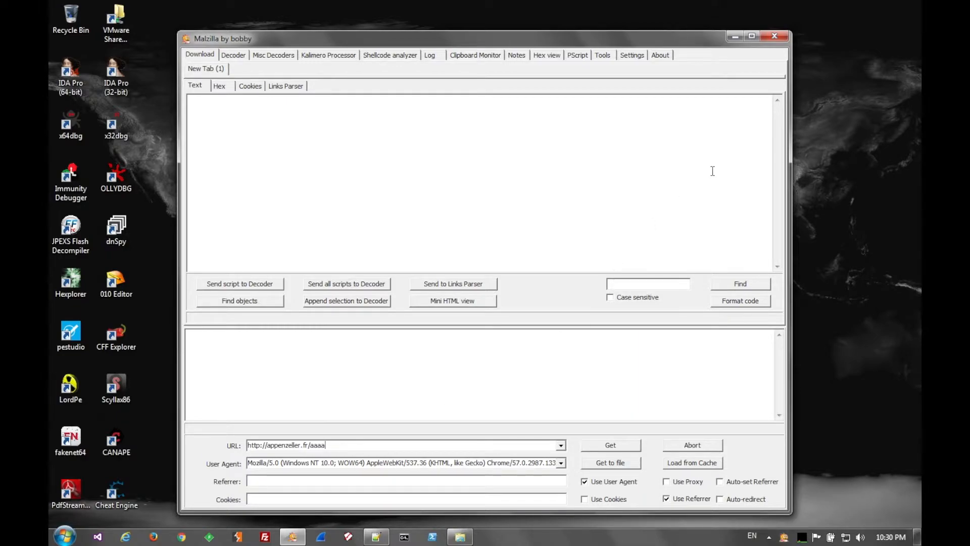
left_click(611, 445)
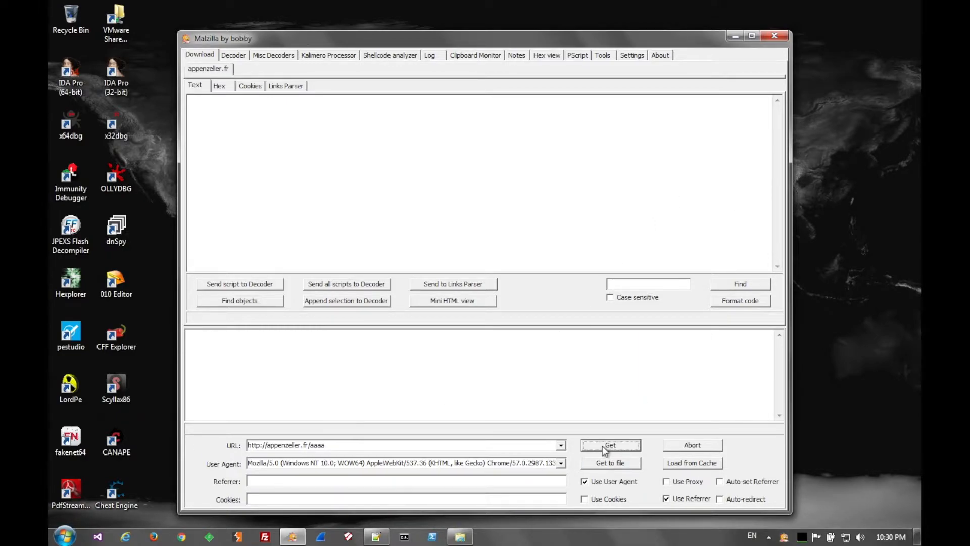
left_click(610, 445)
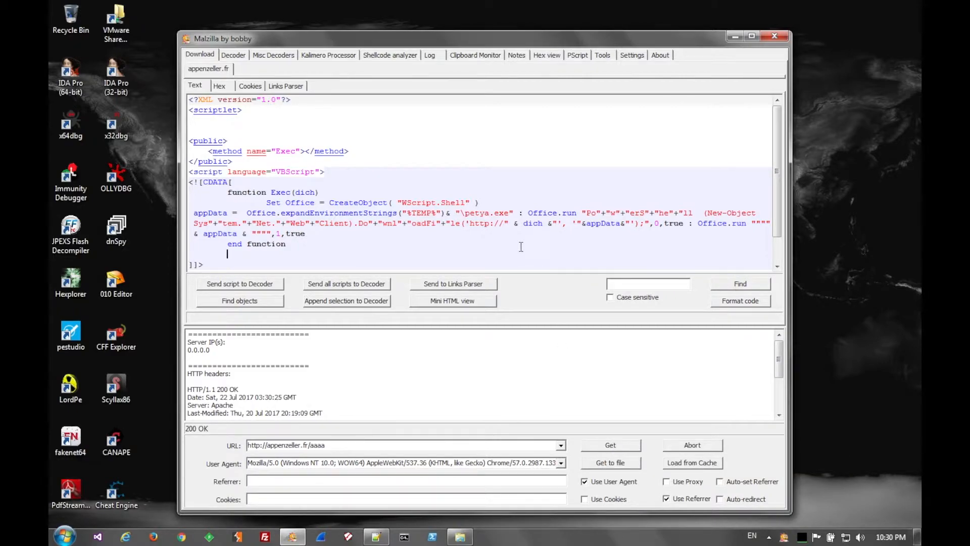
double_click(478, 213)
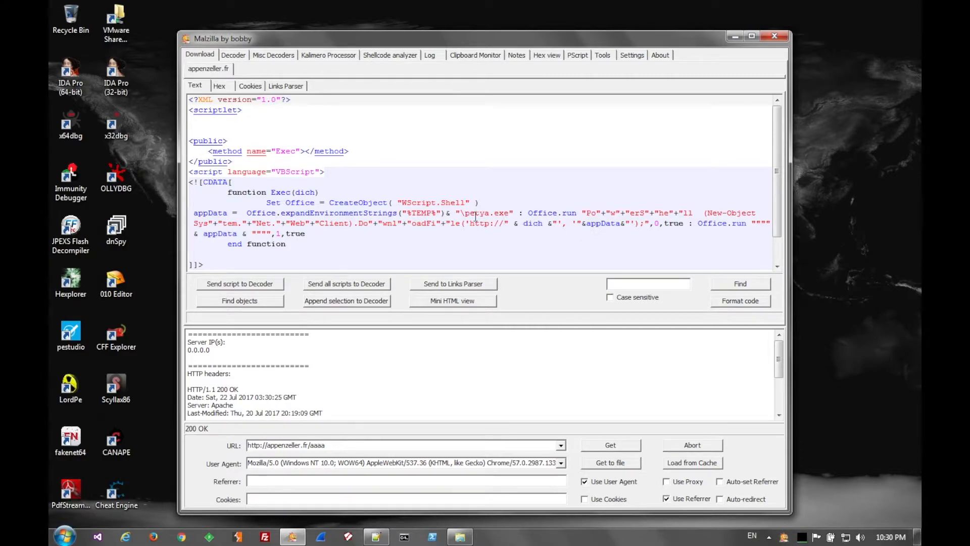
double_click(532, 223)
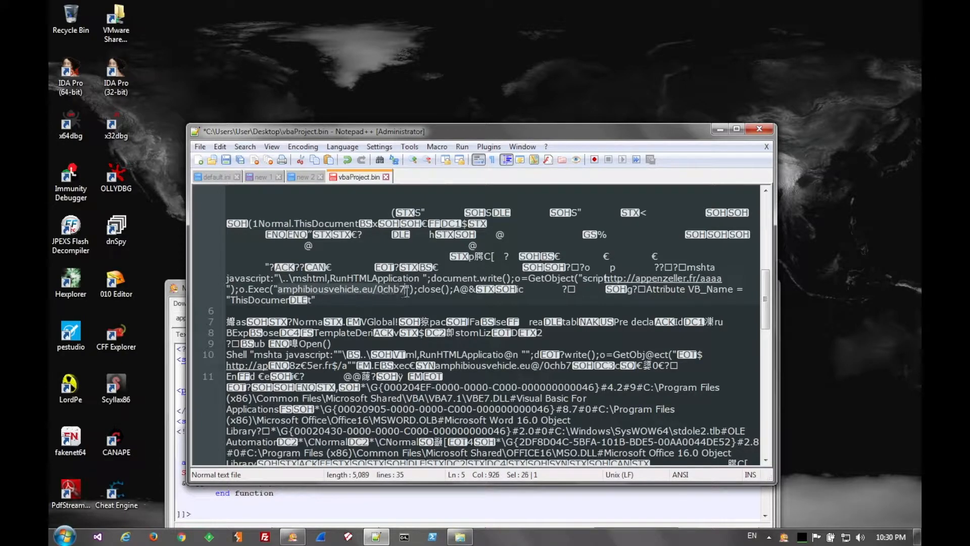
mouse_move(367, 290)
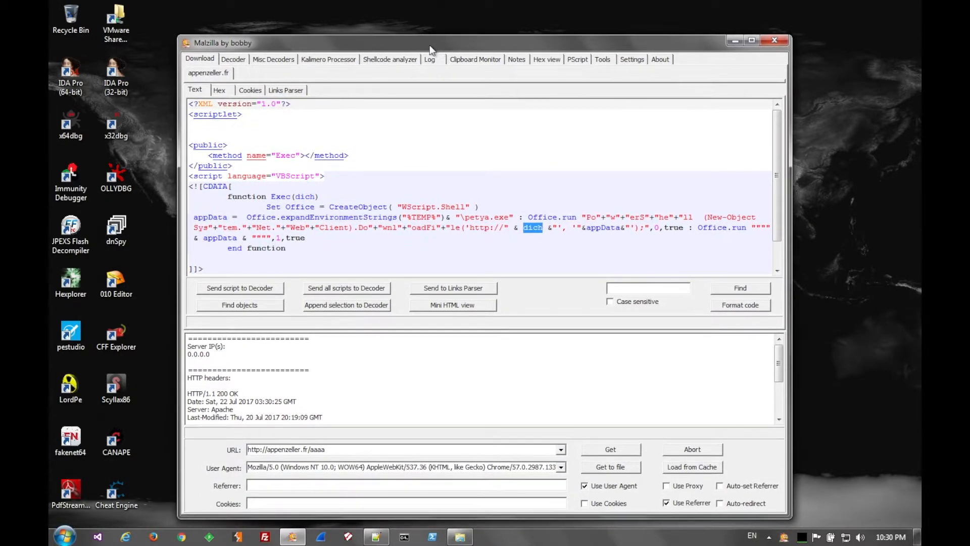
triple_click(286, 449)
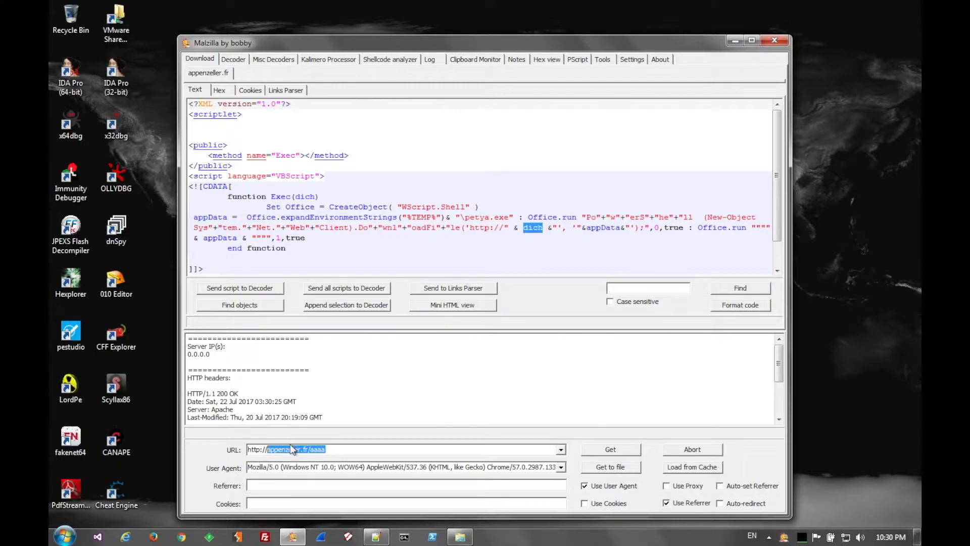
type("http://amphibiousvehicle.eu/0chb7")
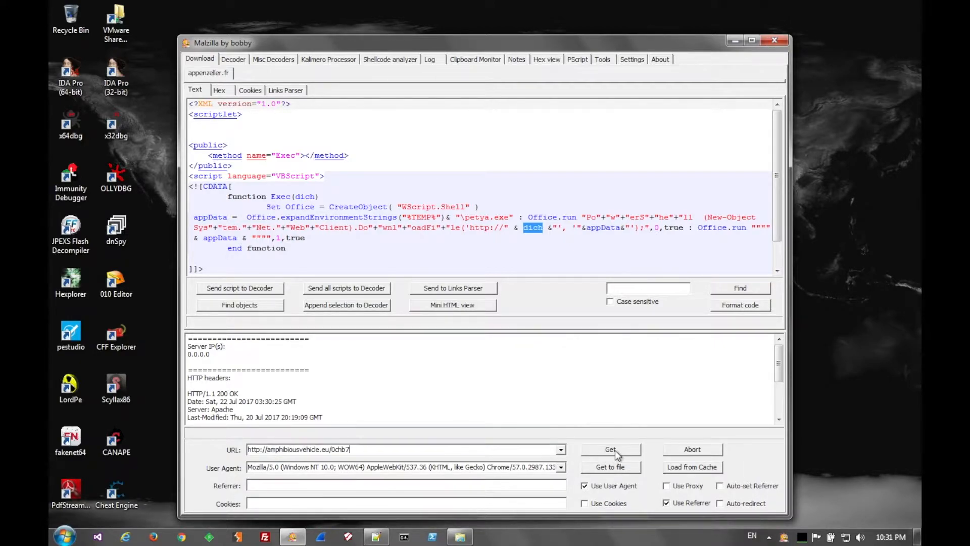
mouse_move(735, 40)
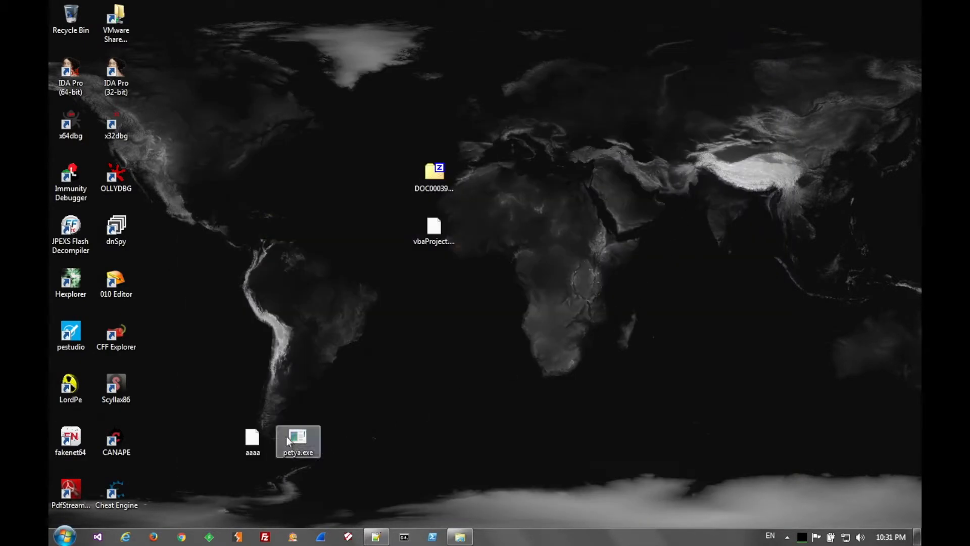
Move aaaa and petya.exe beside the other samples and open petya.exe in pestudio
left_click_drag(297, 441, 435, 317)
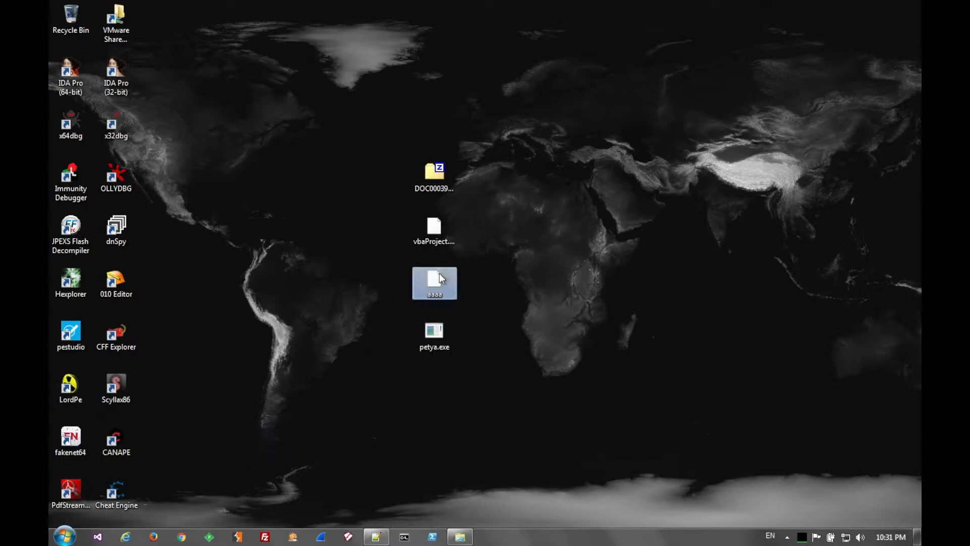
left_click(435, 334)
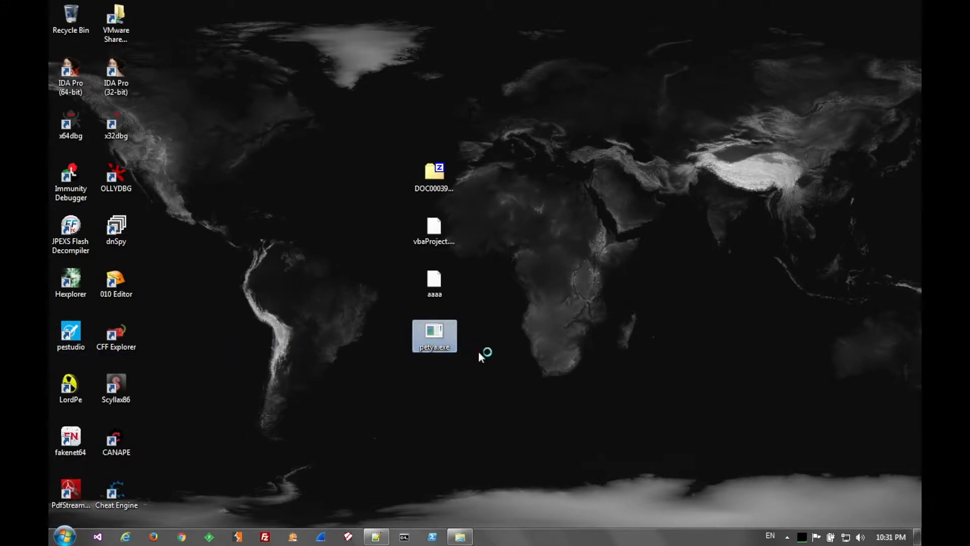
double_click(434, 336)
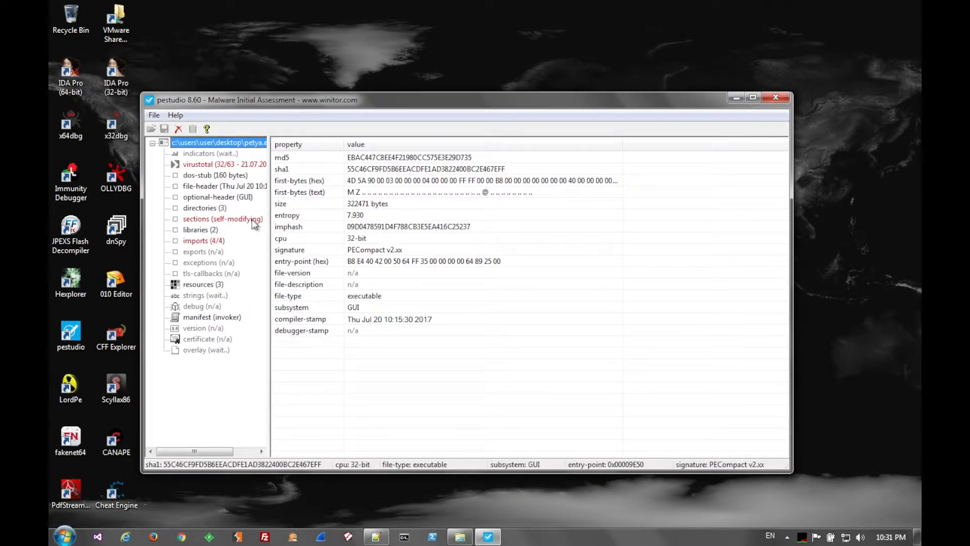
Review petya.exe's sections, resources and blacklisted strings kernel32.dll, VirtualAlloc and PECompact2
left_click(209, 219)
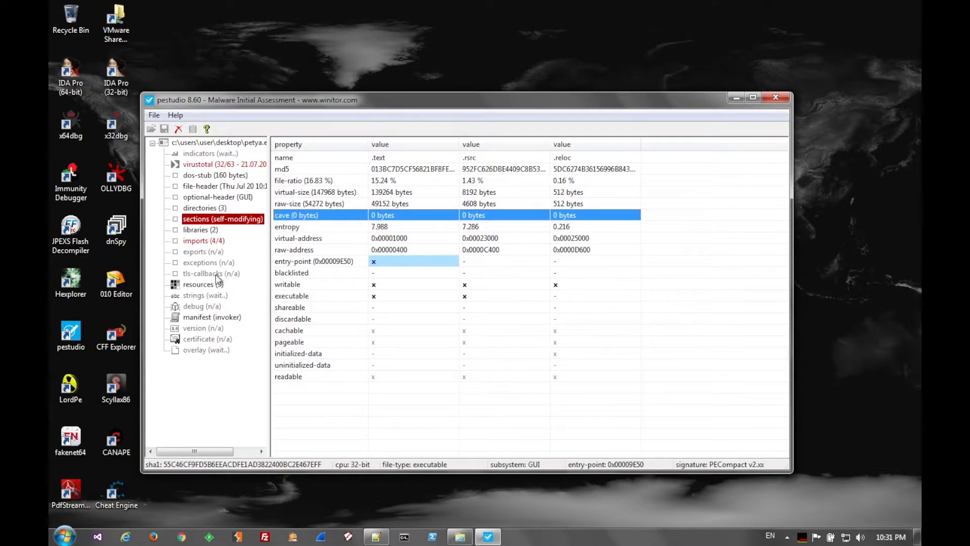
left_click(197, 284)
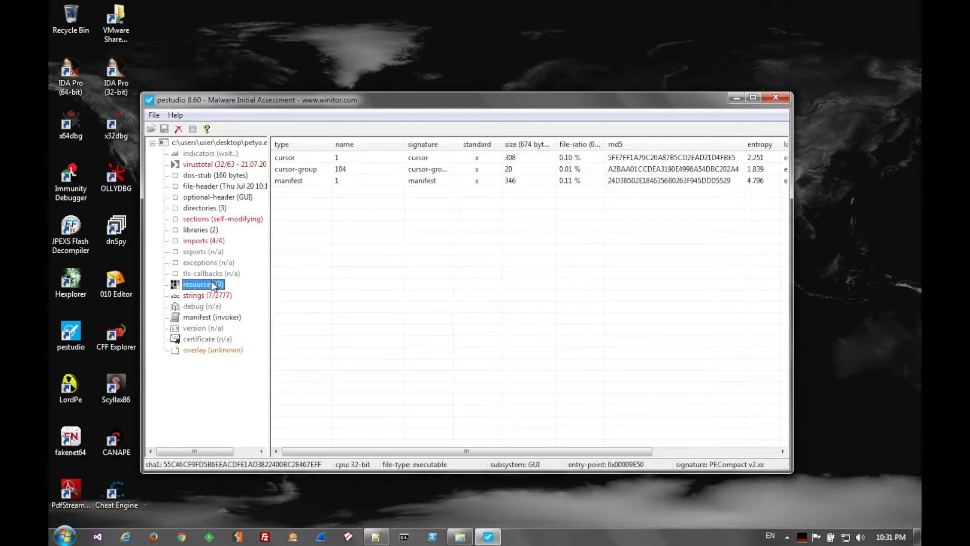
left_click(193, 295)
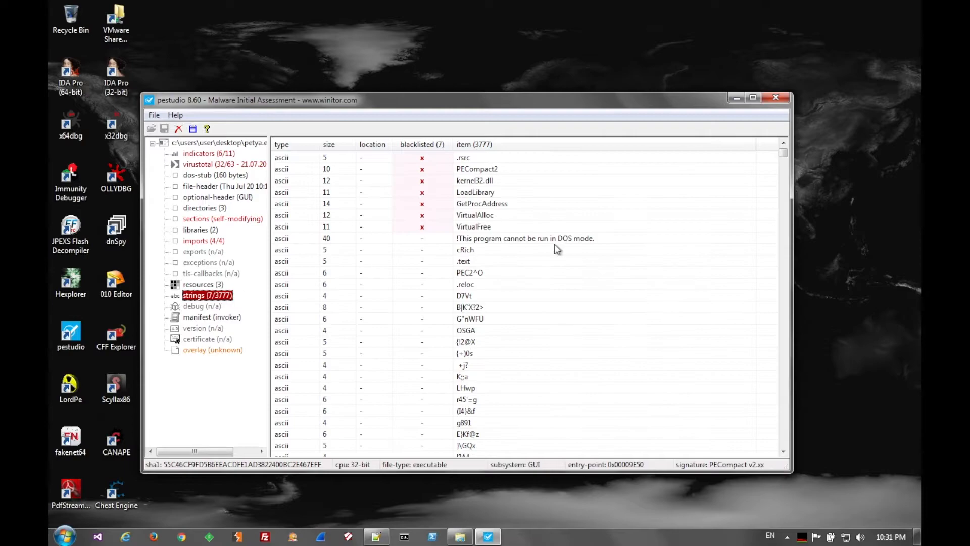
left_click(476, 180)
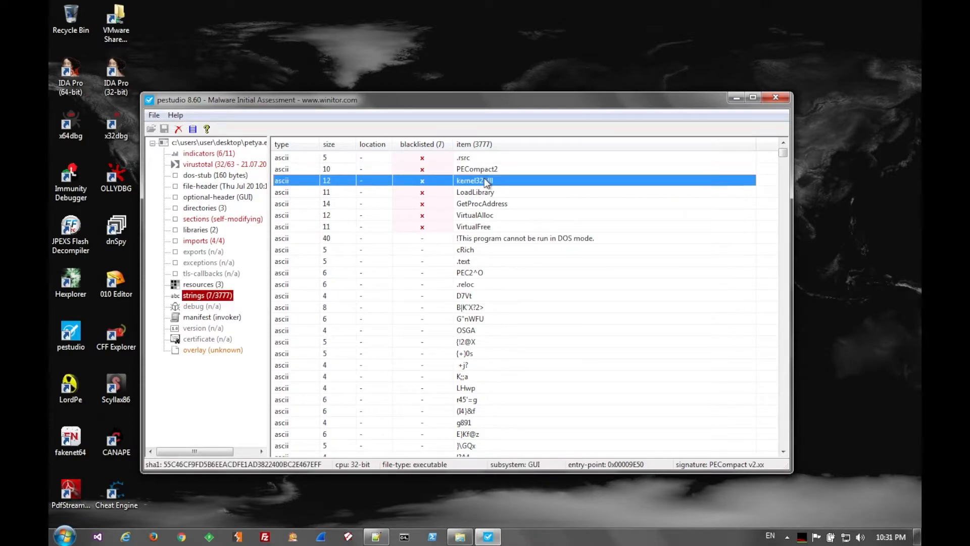
left_click(474, 214)
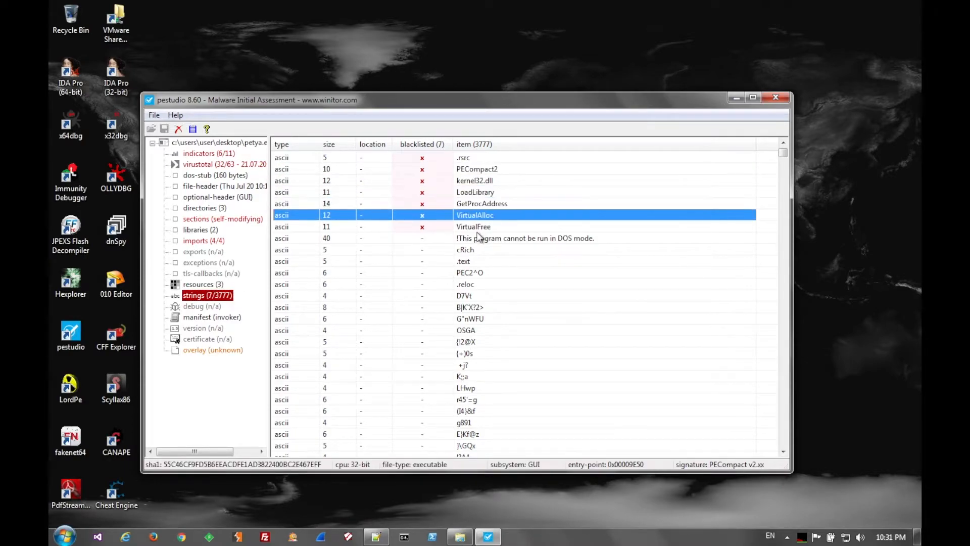
left_click(477, 169)
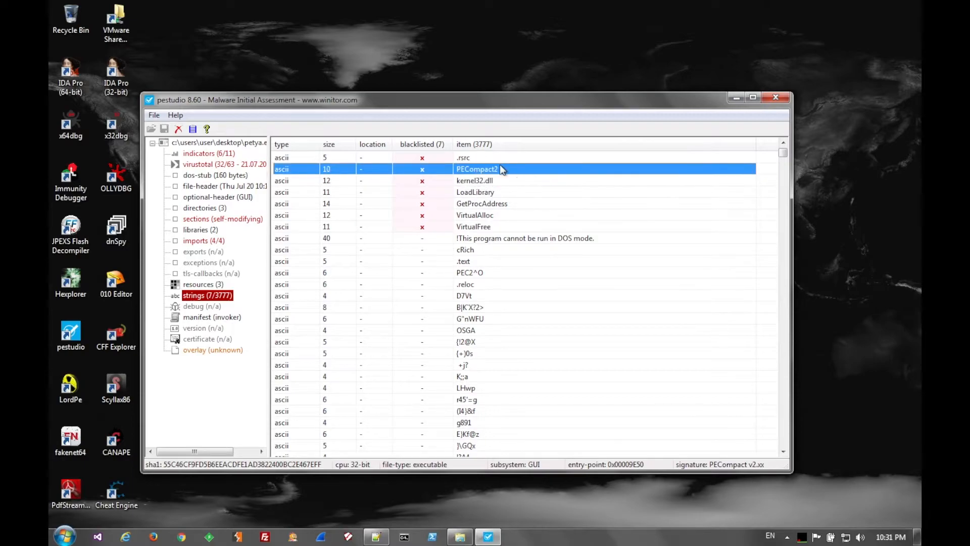
mouse_move(774, 99)
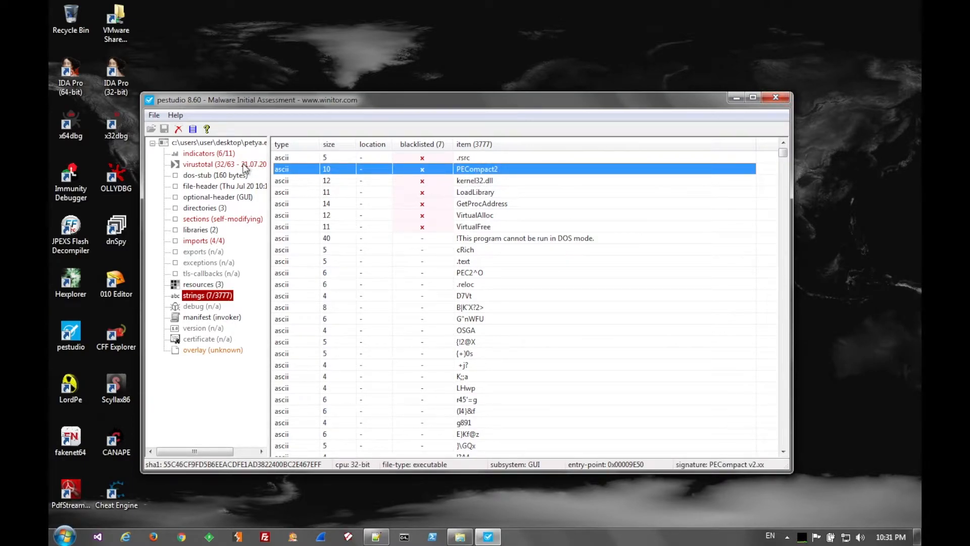
Check VirusTotal results, highlighting Malwarebytes' Spyware.TrickBot detection, then close pestudio
left_click(213, 164)
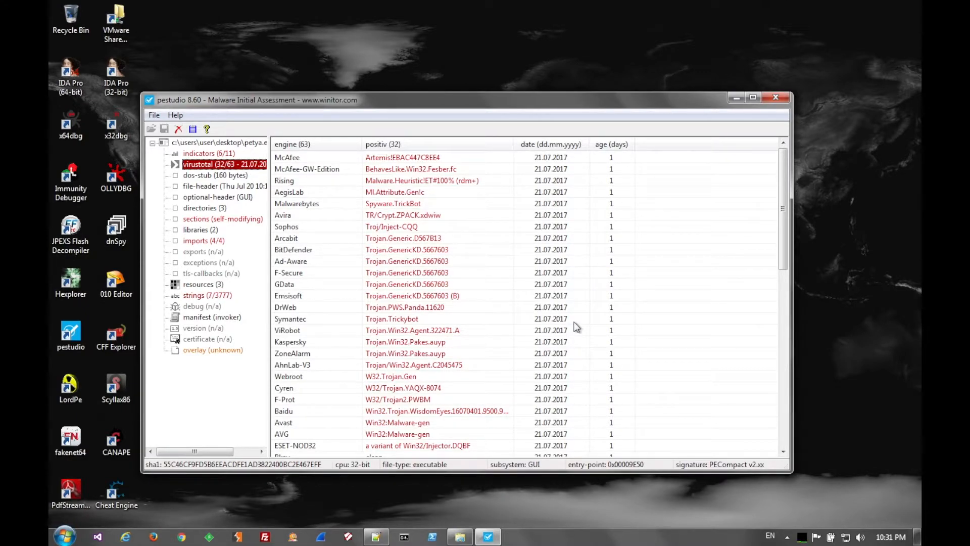
left_click(393, 203)
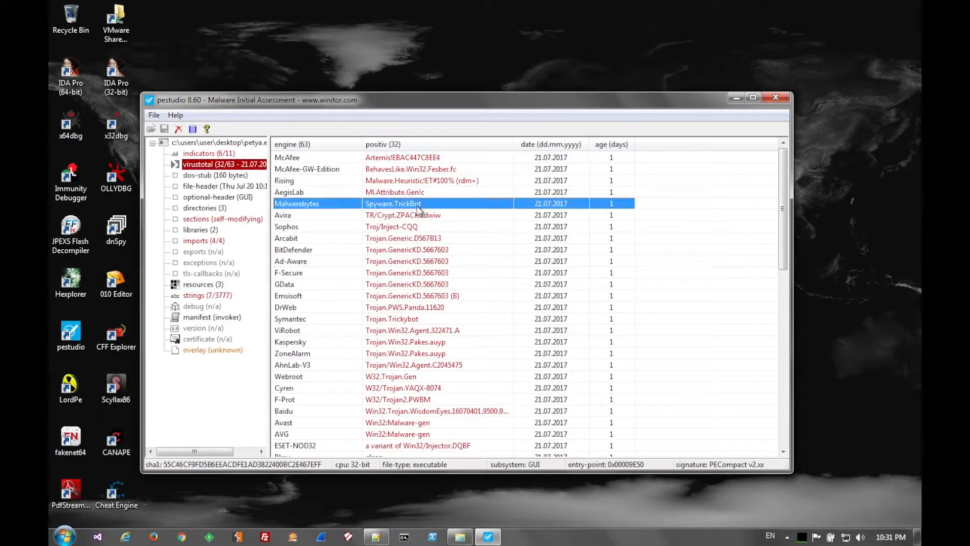
scroll("down", 3)
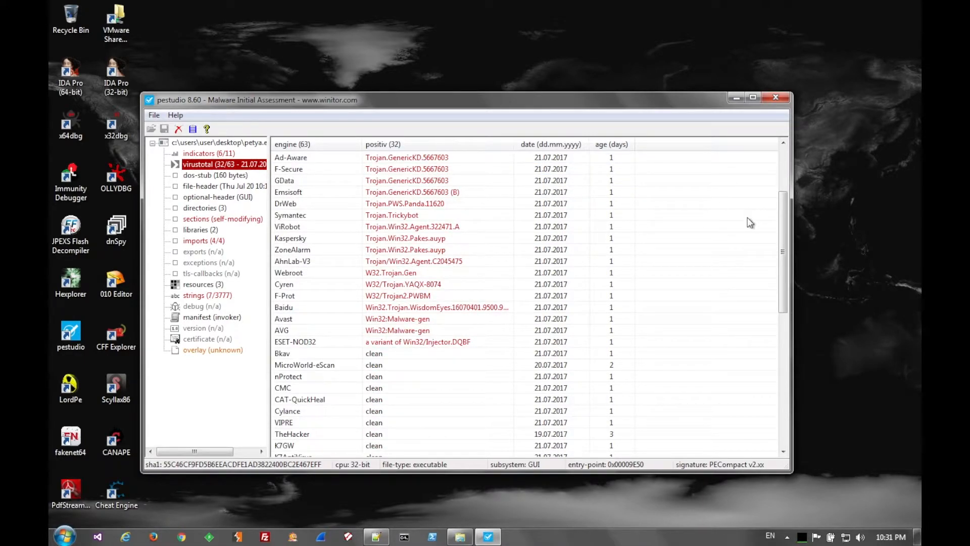
mouse_move(775, 98)
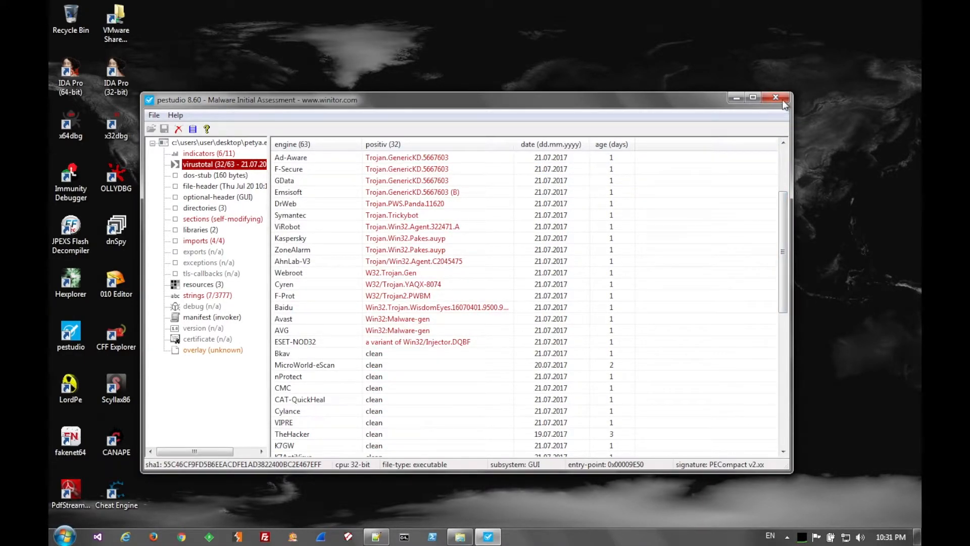
left_click(776, 97)
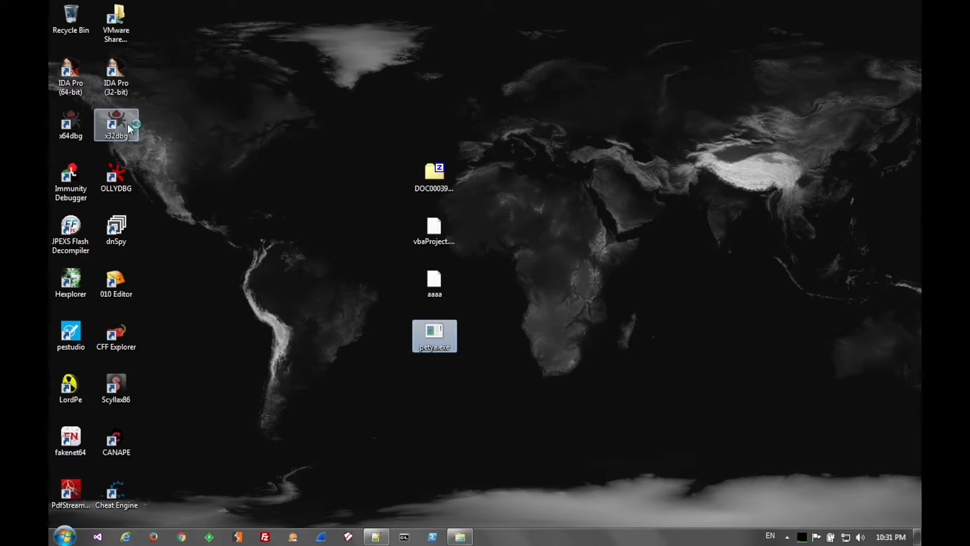
Load petya.exe in x32dbg, go to 013540E4, and run to the jump breakpoint at 013541A6
double_click(116, 120)
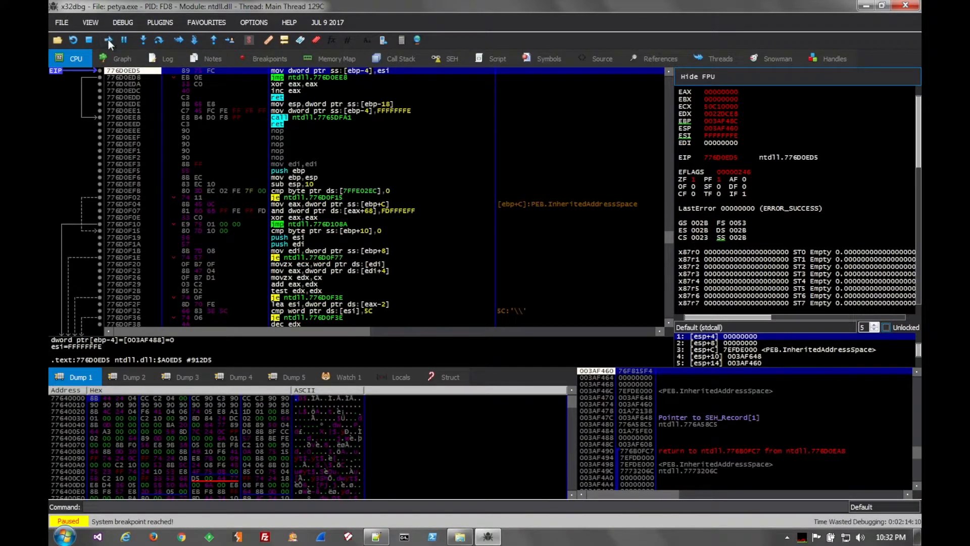
left_click(108, 39)
type("1")
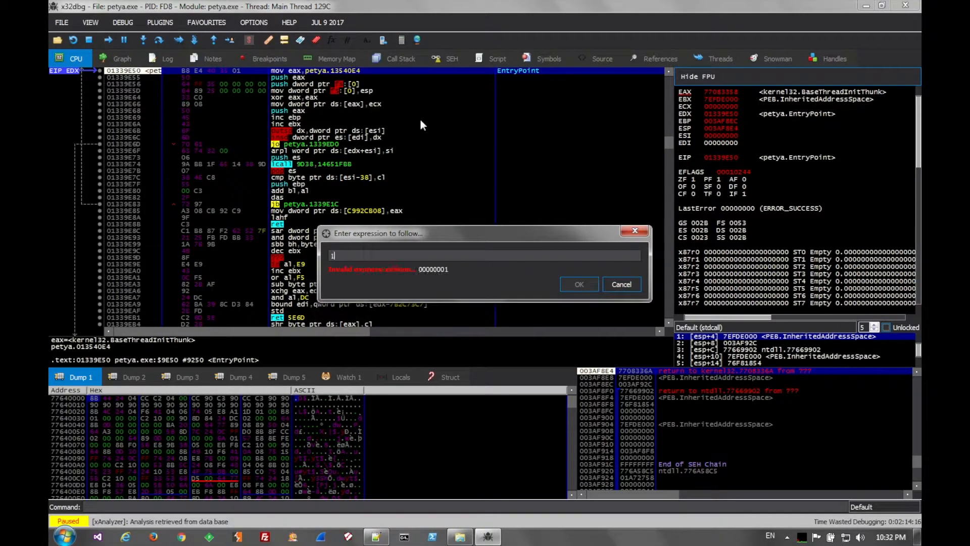
type("3540e4")
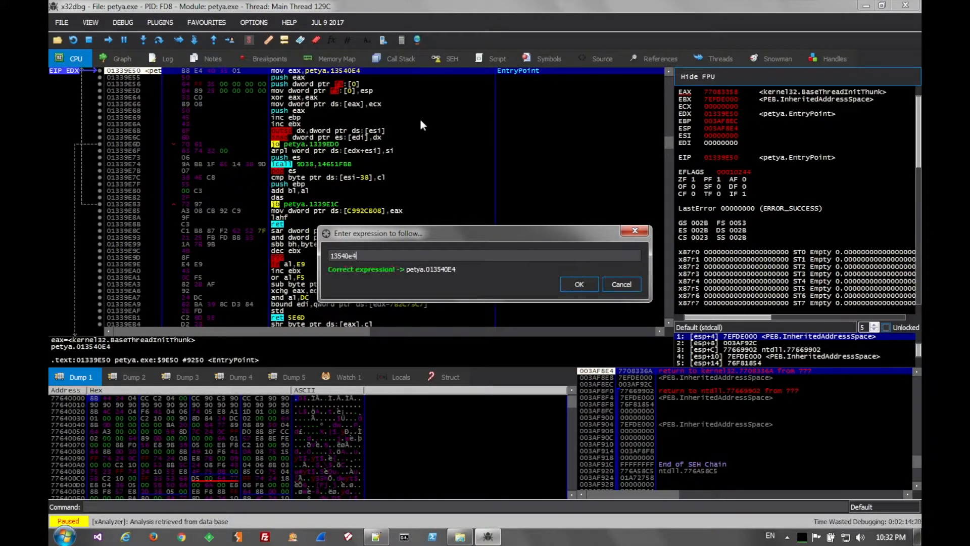
left_click(579, 284)
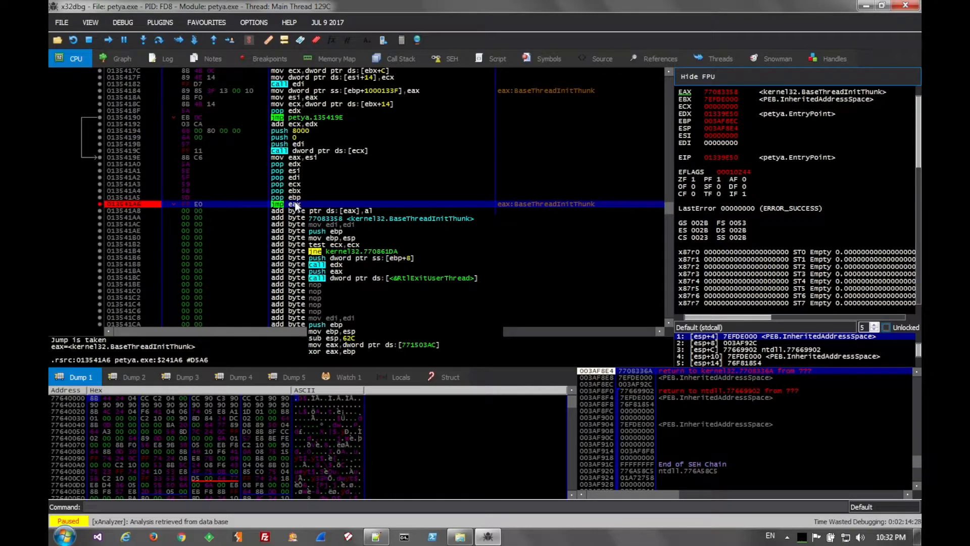
left_click(98, 40)
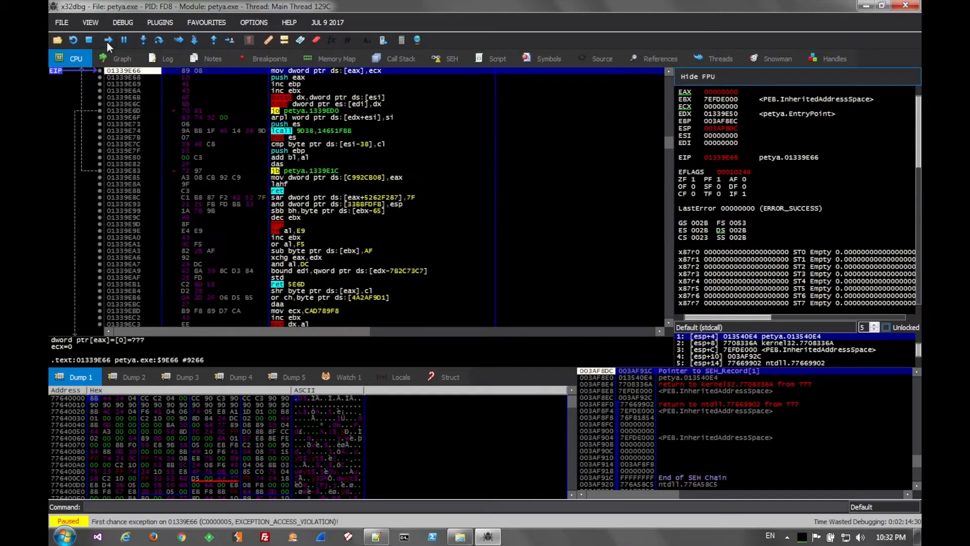
left_click(108, 40)
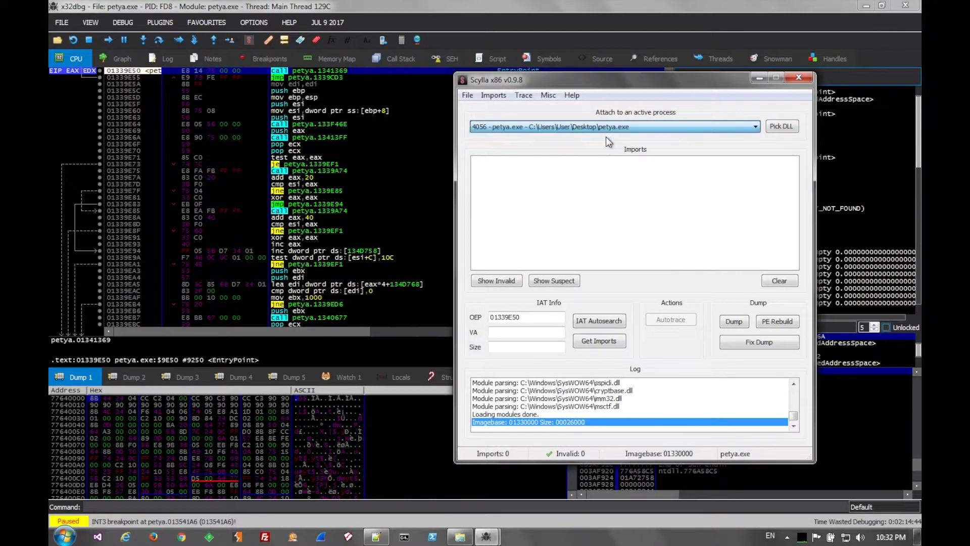
Autosearch the IAT, get the 81 imports, and dump the process as petya_dump.exe
left_click(598, 320)
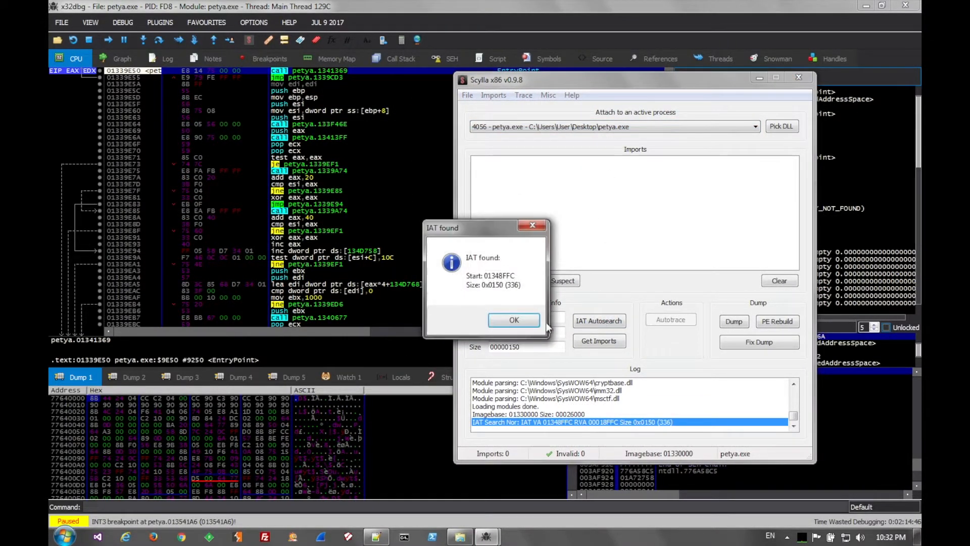
left_click(514, 320)
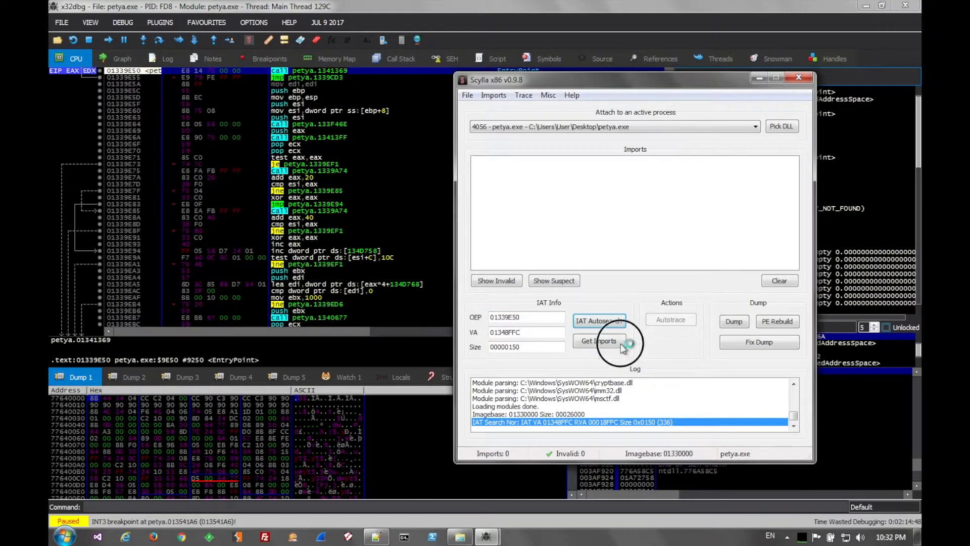
left_click(599, 340)
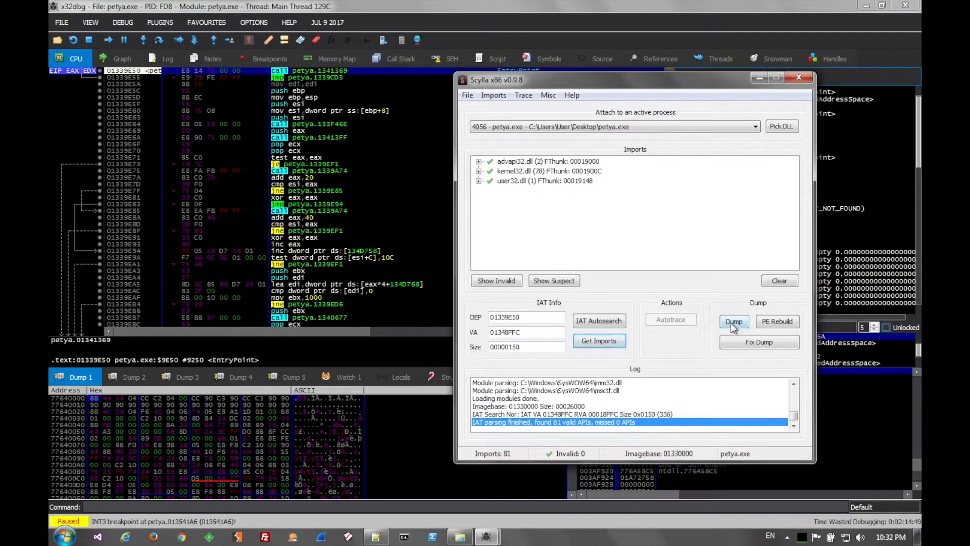
left_click(734, 322)
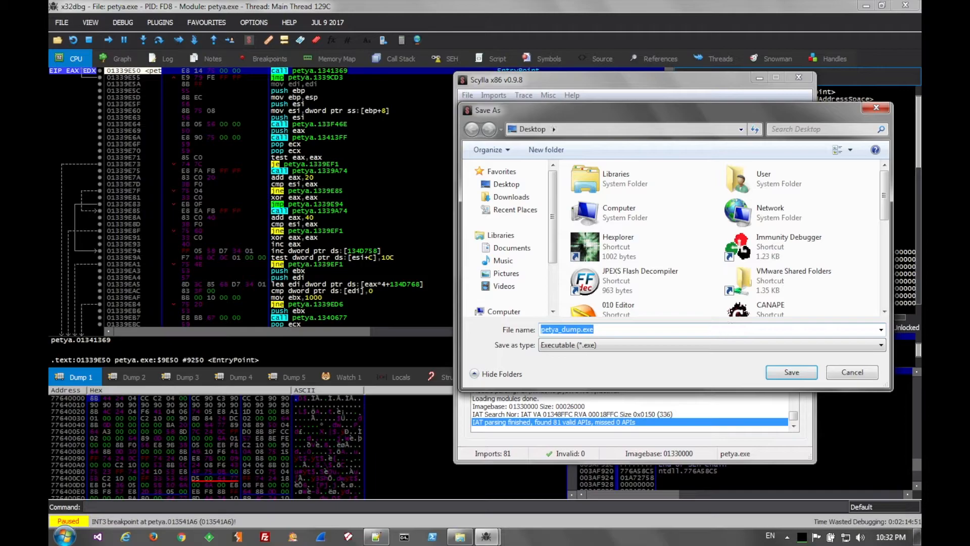
left_click(791, 372)
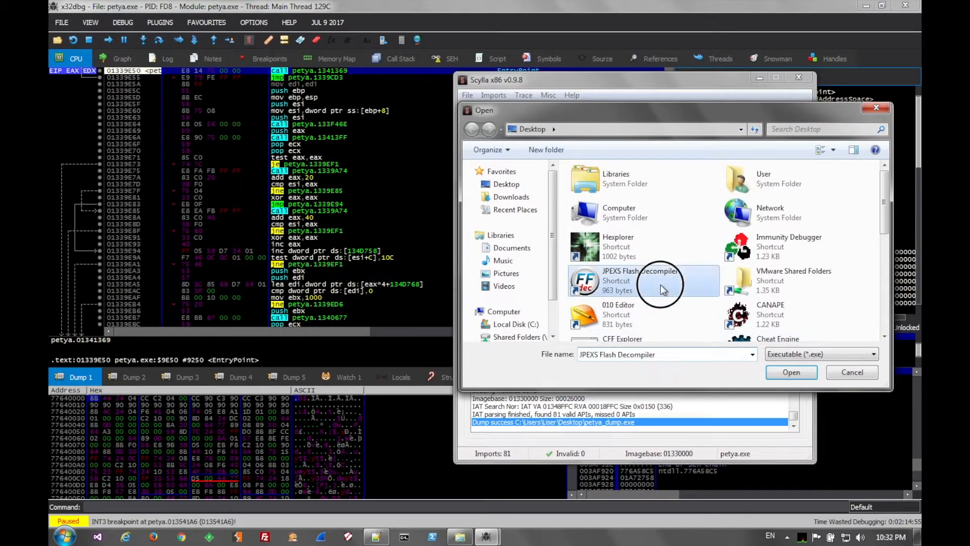
Fix petya_dump.exe into petya_dump_SCY.exe, check the IAT log entry, and minimize Scylla
scroll("down", 3)
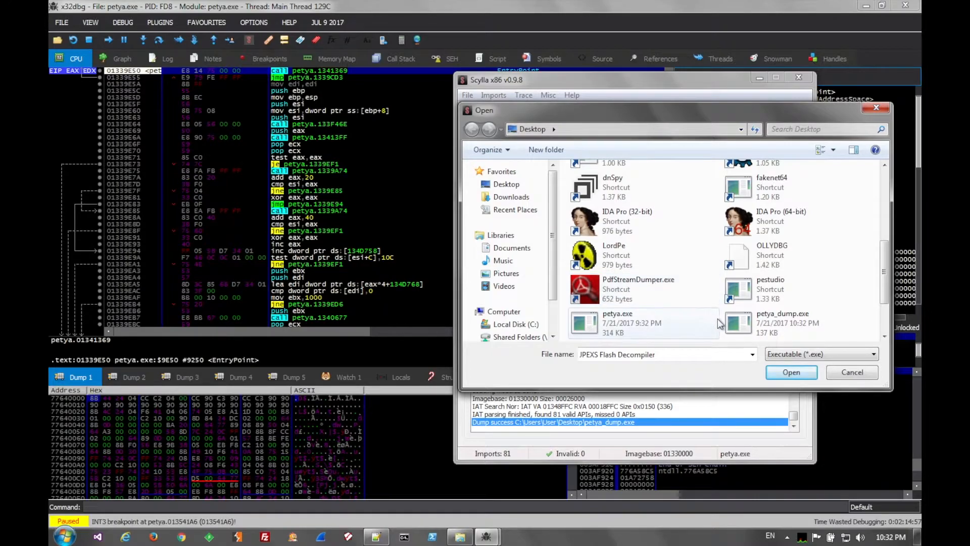
left_click(783, 322)
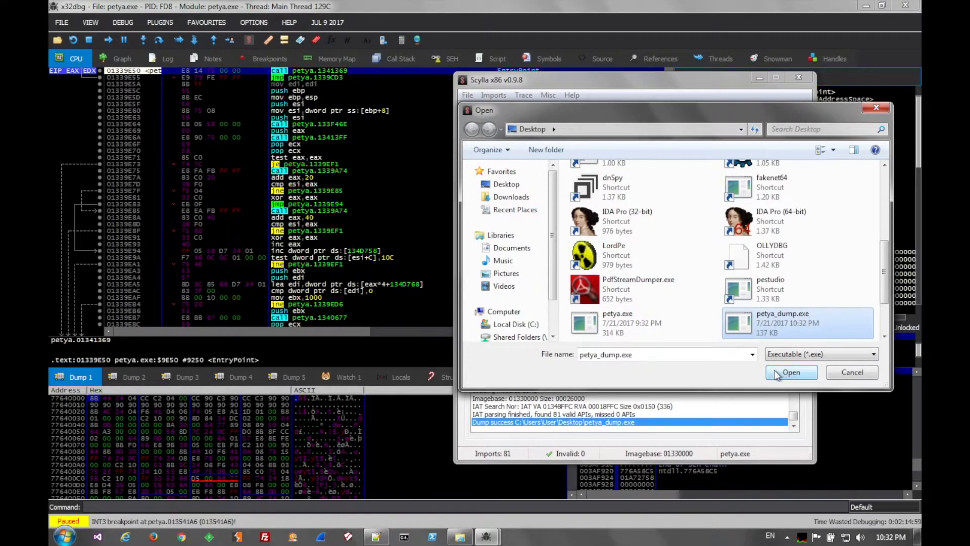
left_click(791, 372)
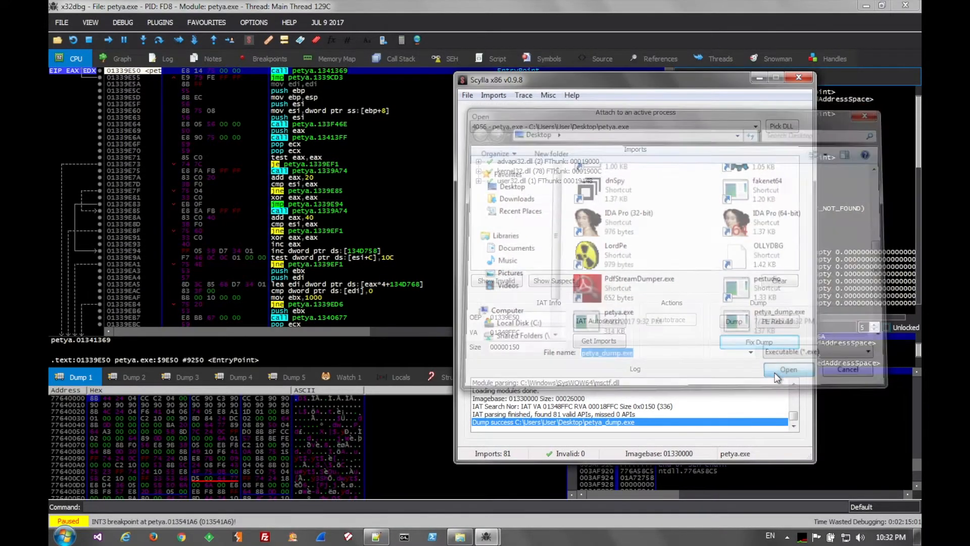
left_click(788, 369)
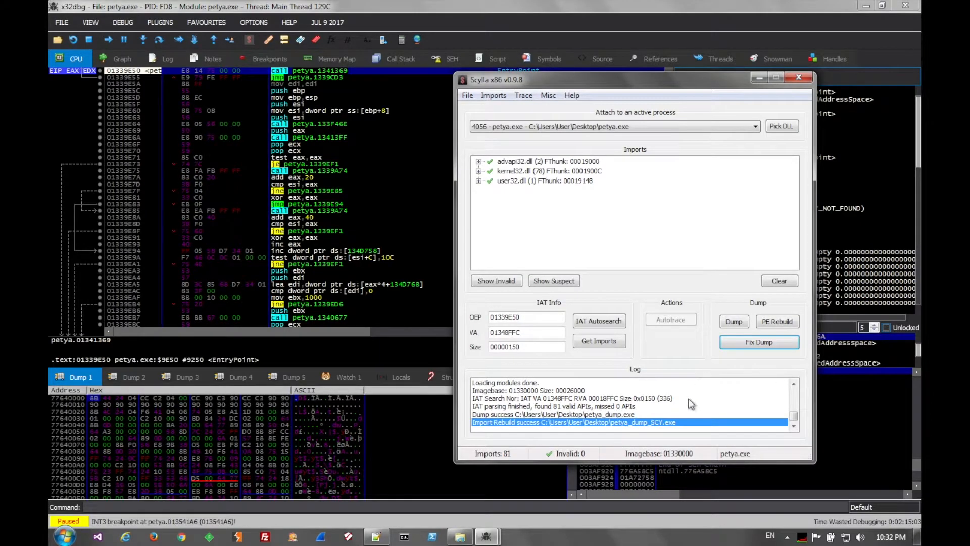
left_click(589, 398)
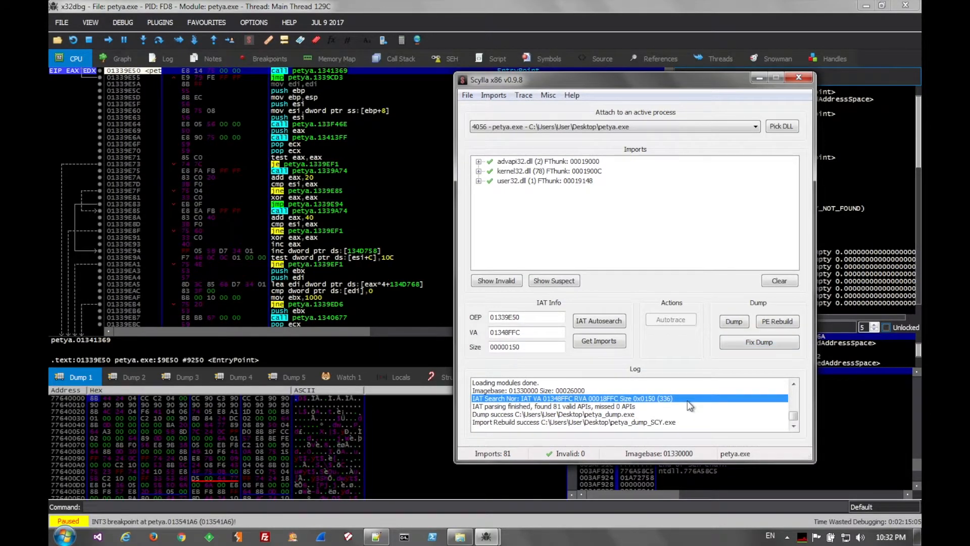
mouse_move(758, 76)
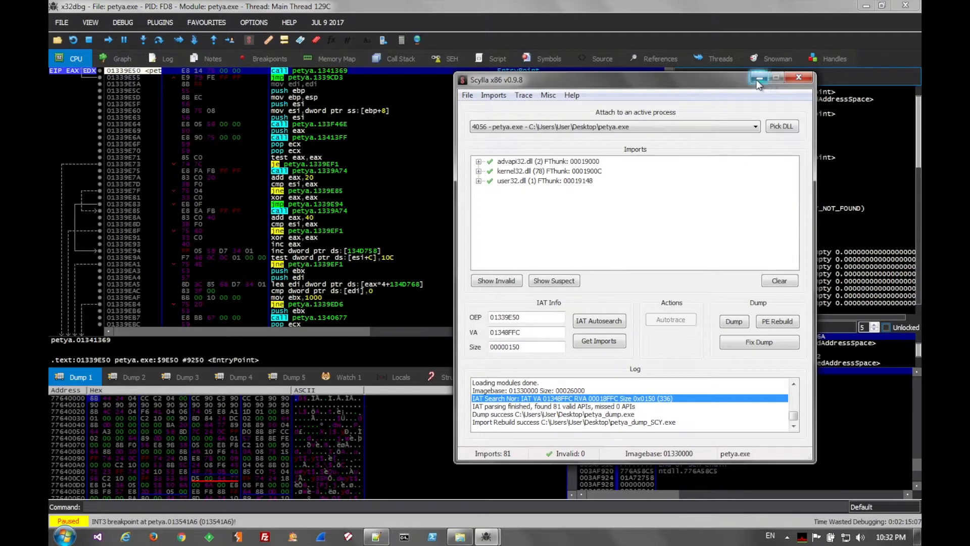
left_click(798, 76)
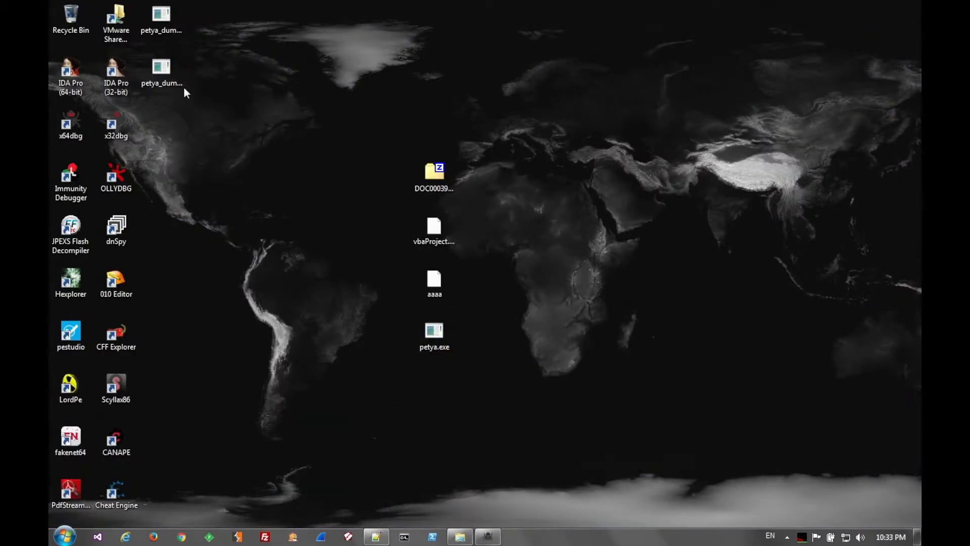
Rearrange the desktop icons and launch pestudio from its desktop shortcut
left_click_drag(162, 68, 203, 240)
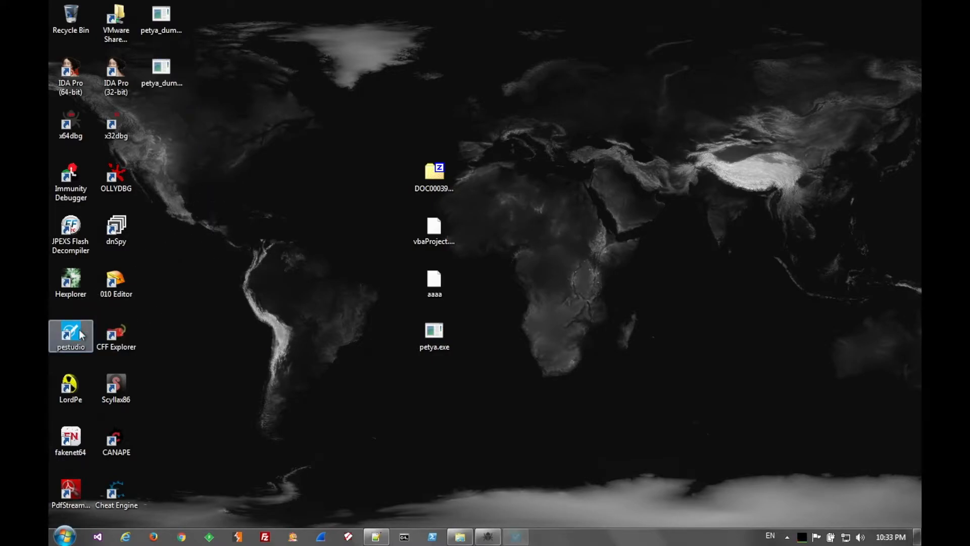
double_click(70, 334)
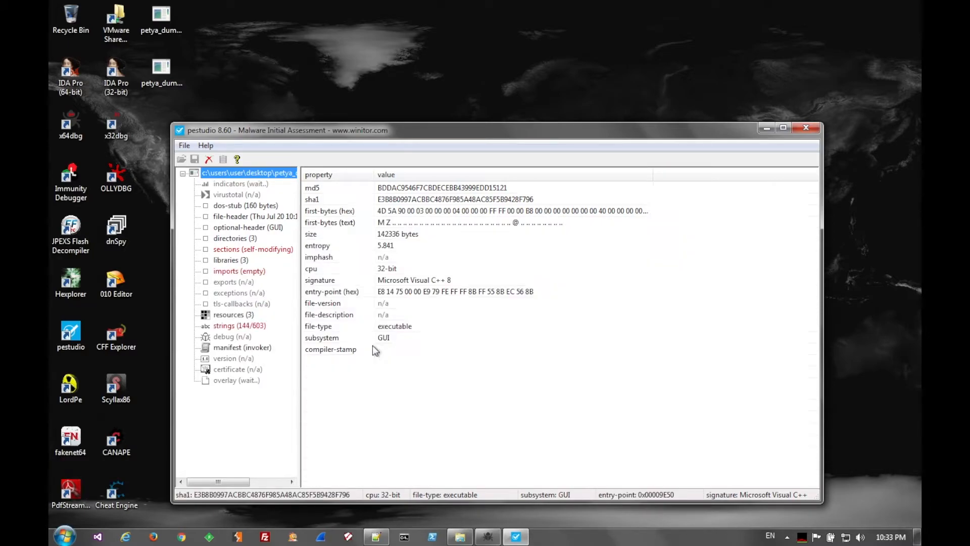
Review the dump's 603 strings, highlighting blacklisted ShellExecute and GetClipboardOwner, then close pestudio
left_click(239, 326)
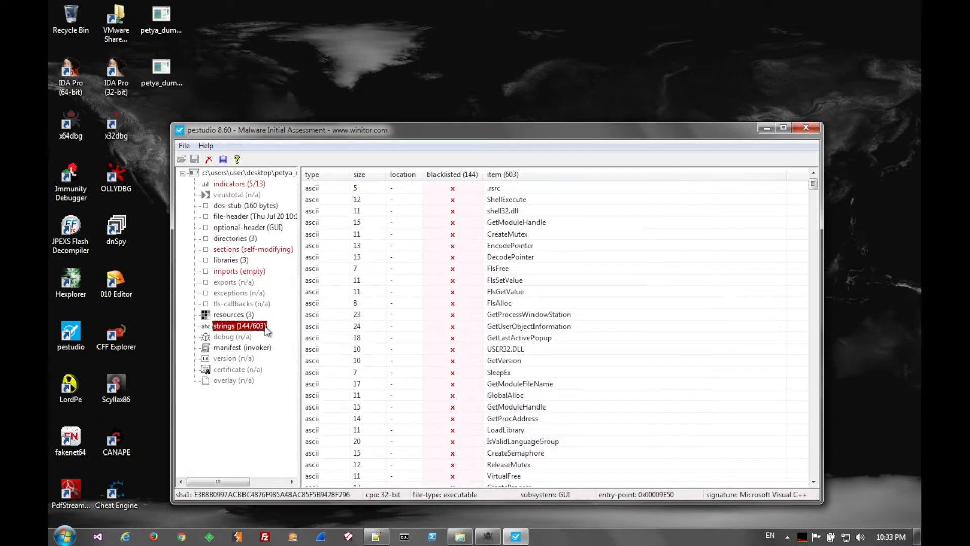
left_click(506, 199)
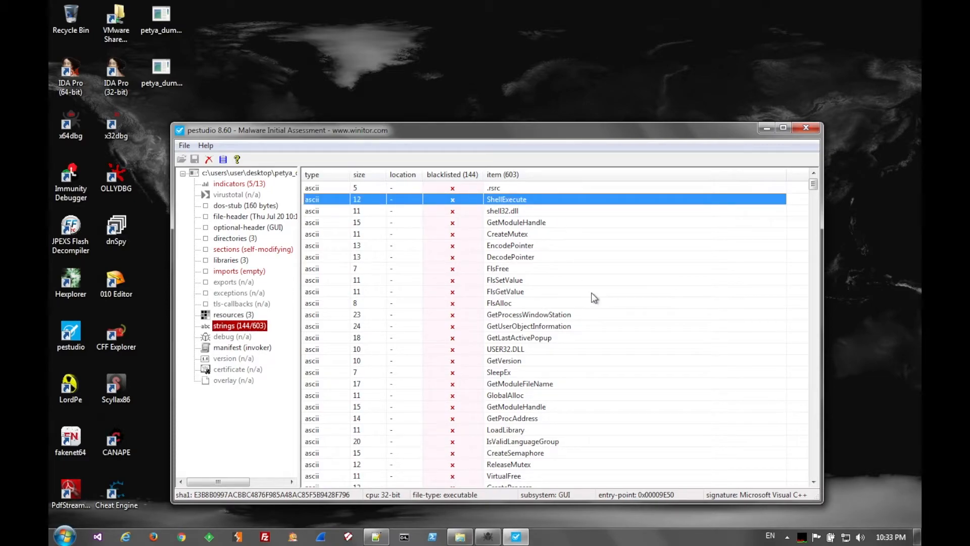
scroll("down", 3)
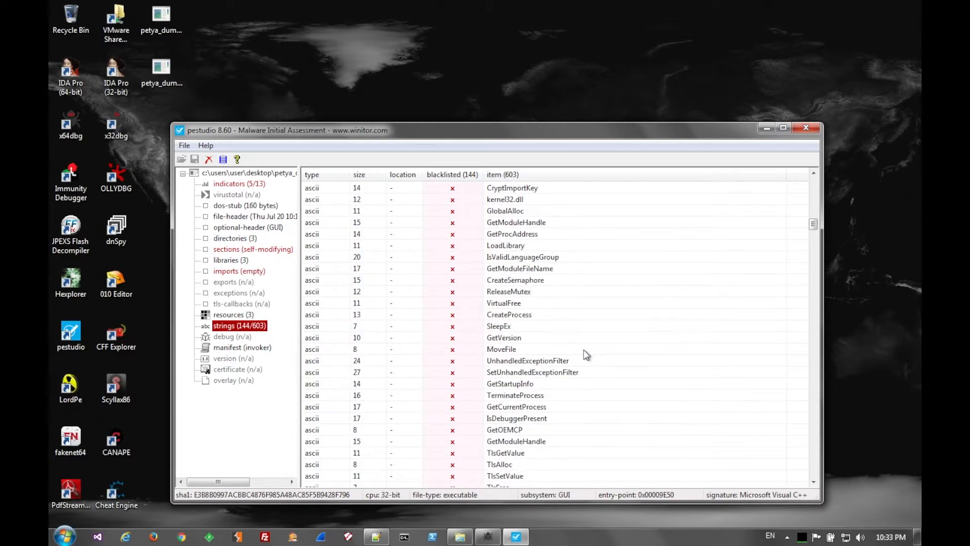
scroll("down", 3)
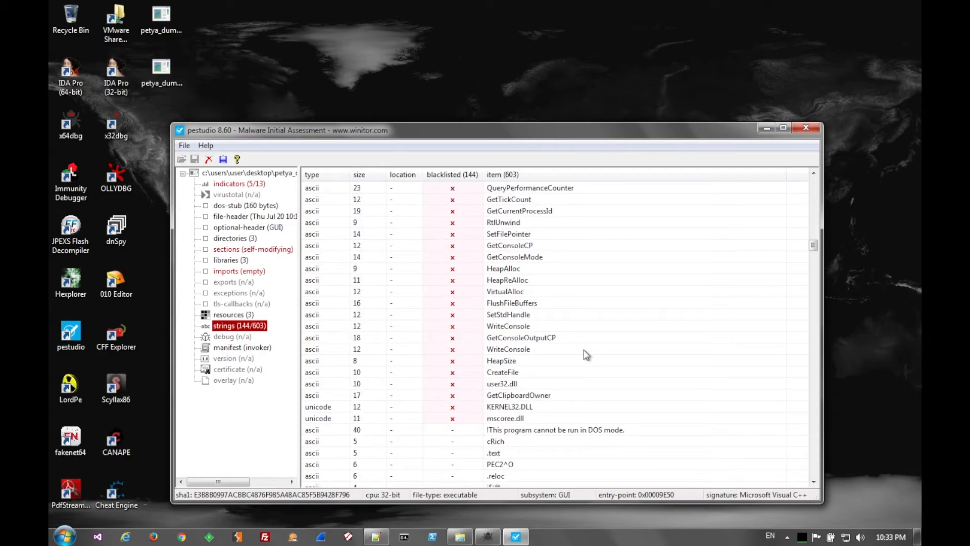
left_click(518, 360)
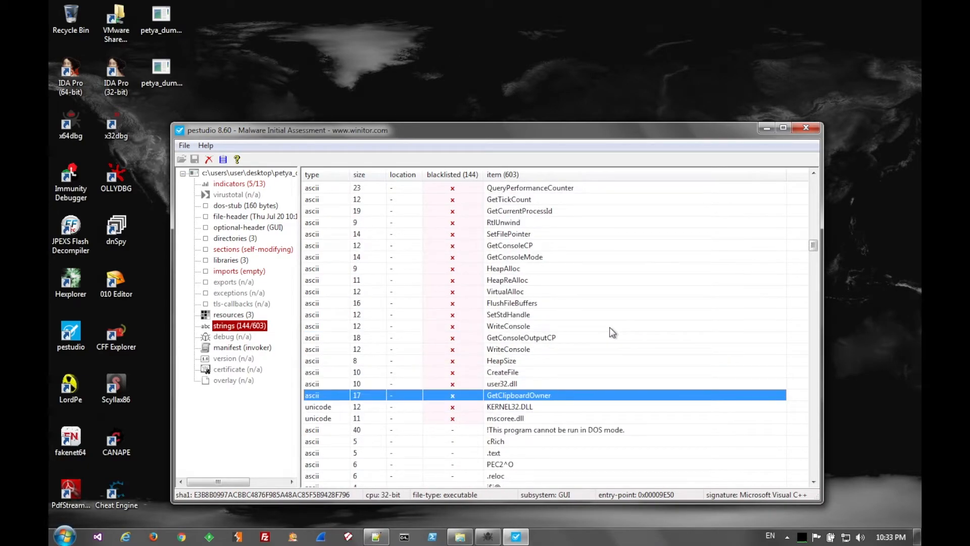
mouse_move(755, 216)
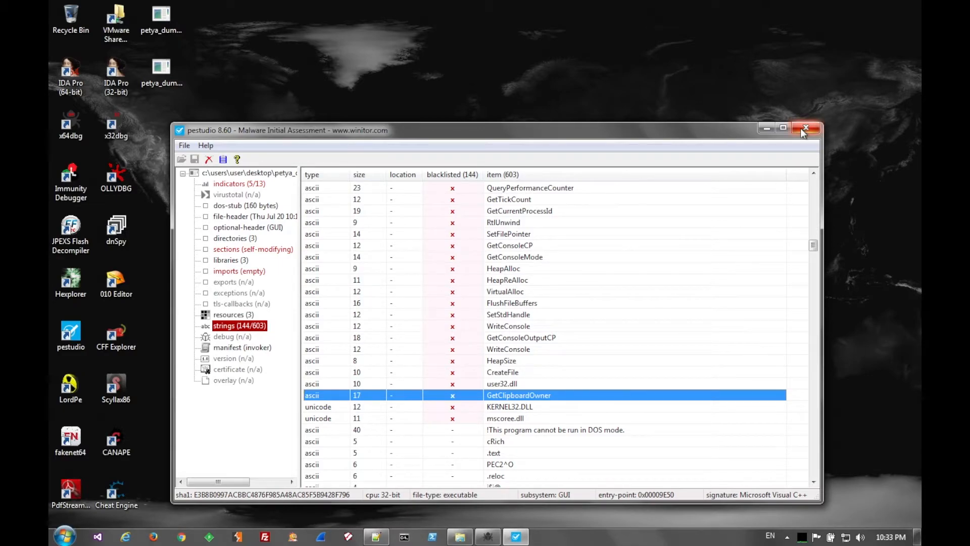
left_click(807, 128)
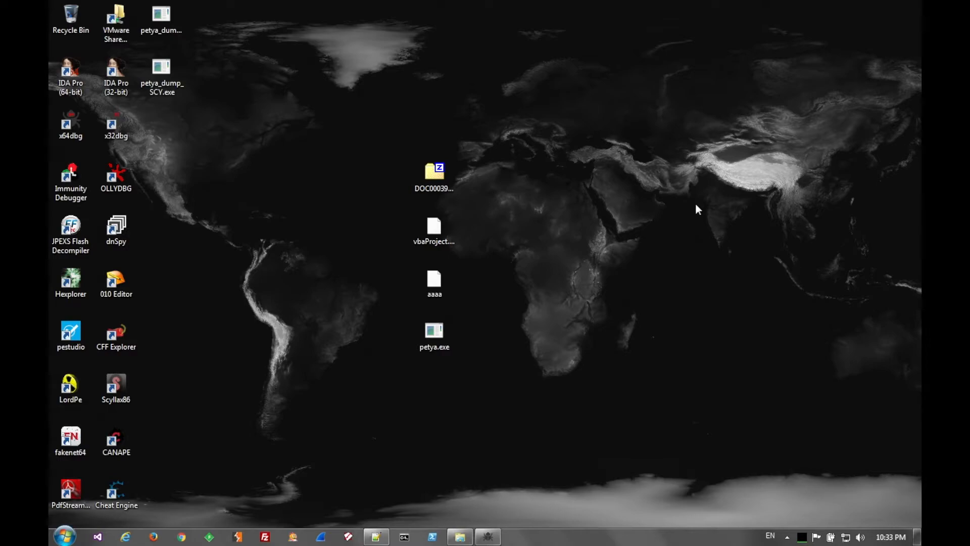
Launch the original petya.exe from the desktop with Run Sandboxed
left_click(435, 333)
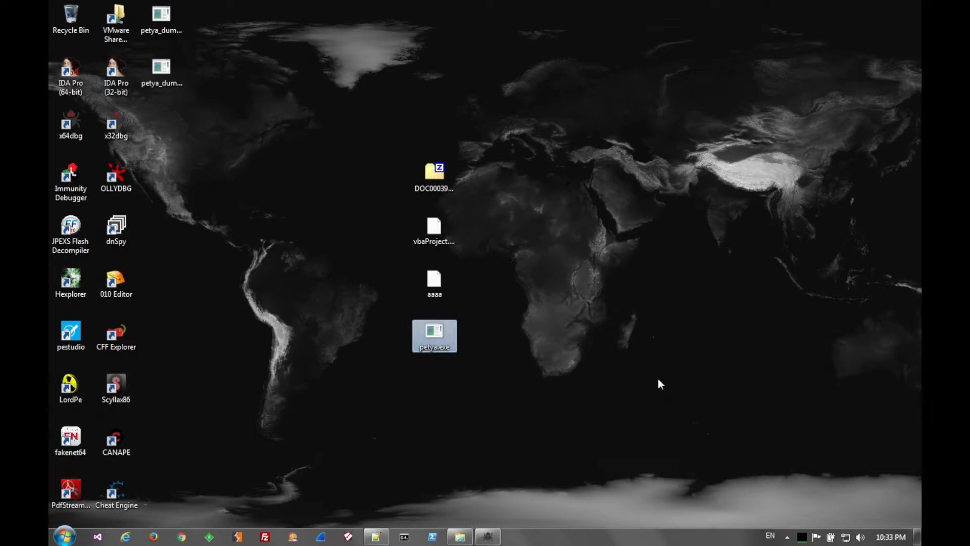
mouse_move(734, 439)
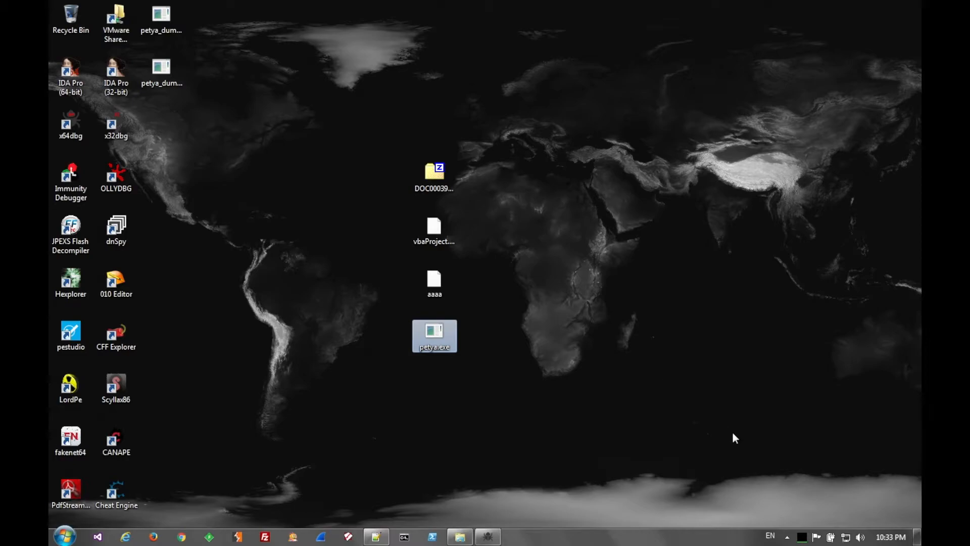
mouse_move(441, 341)
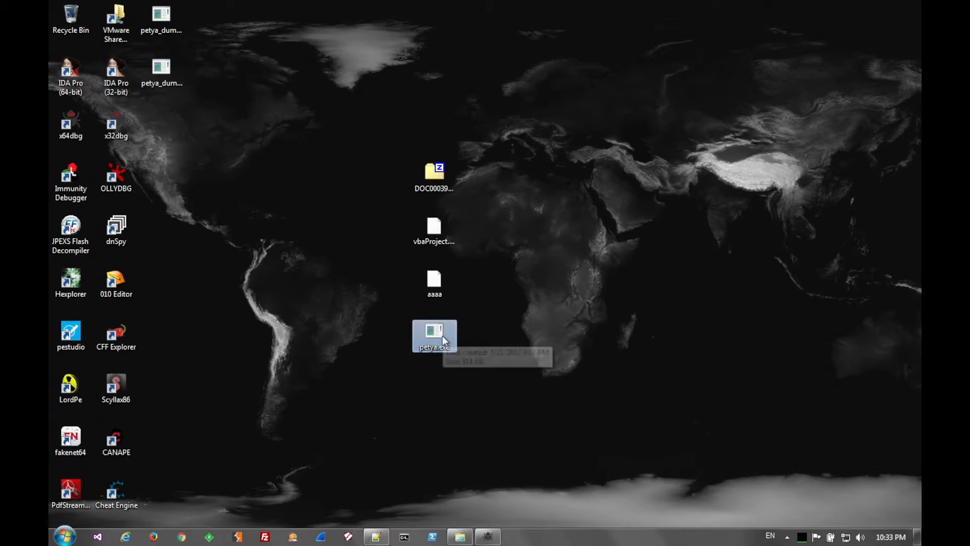
right_click(434, 336)
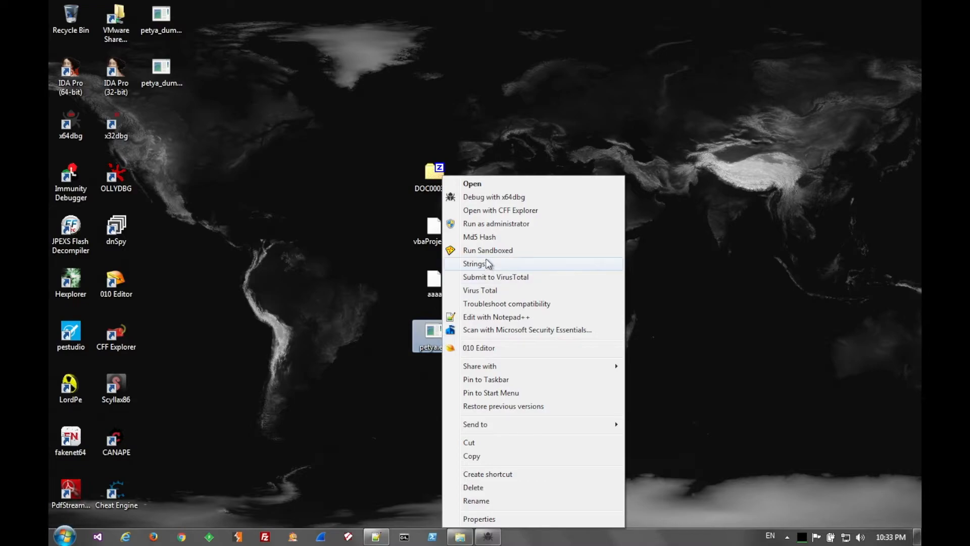
left_click(488, 251)
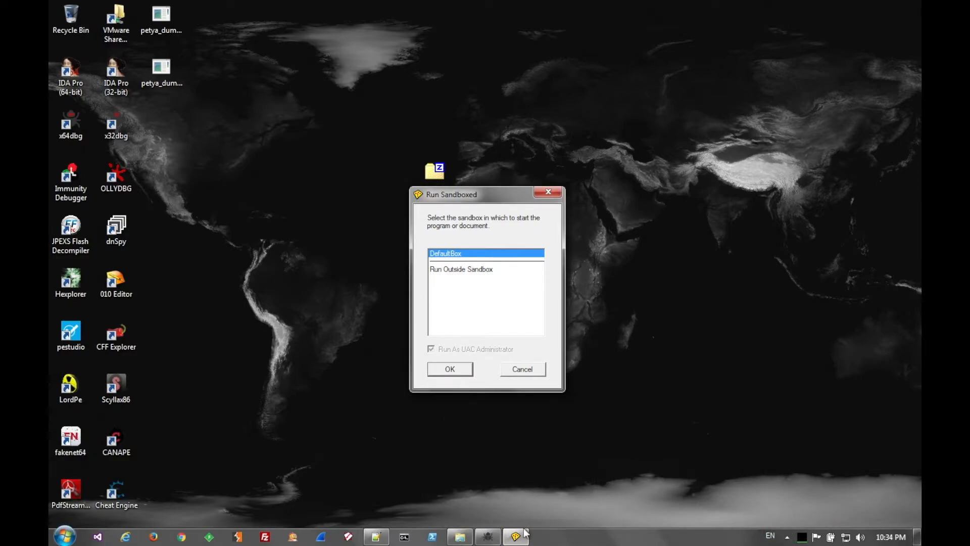
mouse_move(466, 383)
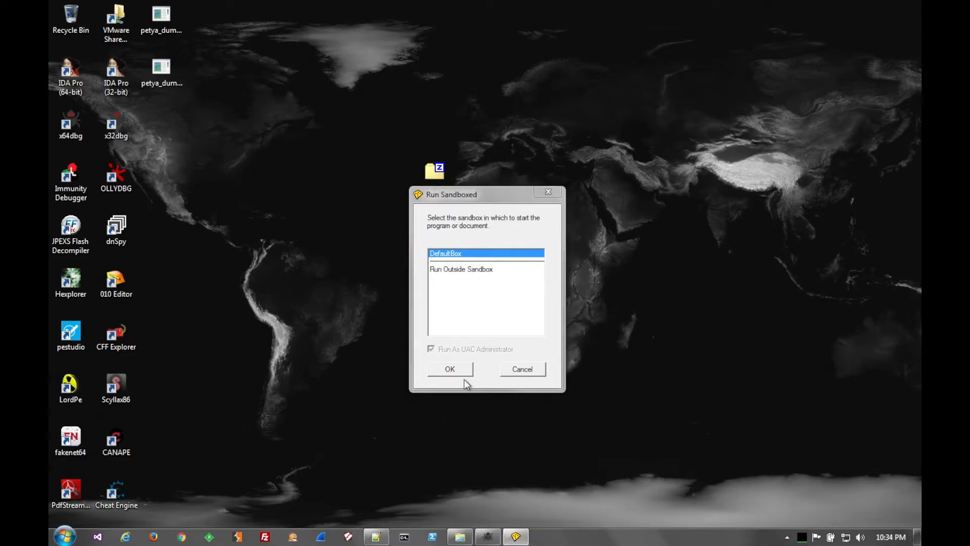
Confirm DefaultBox for petya.exe, dismiss the Sandboxie crash message, and close the crashed x64dbg
left_click(786, 536)
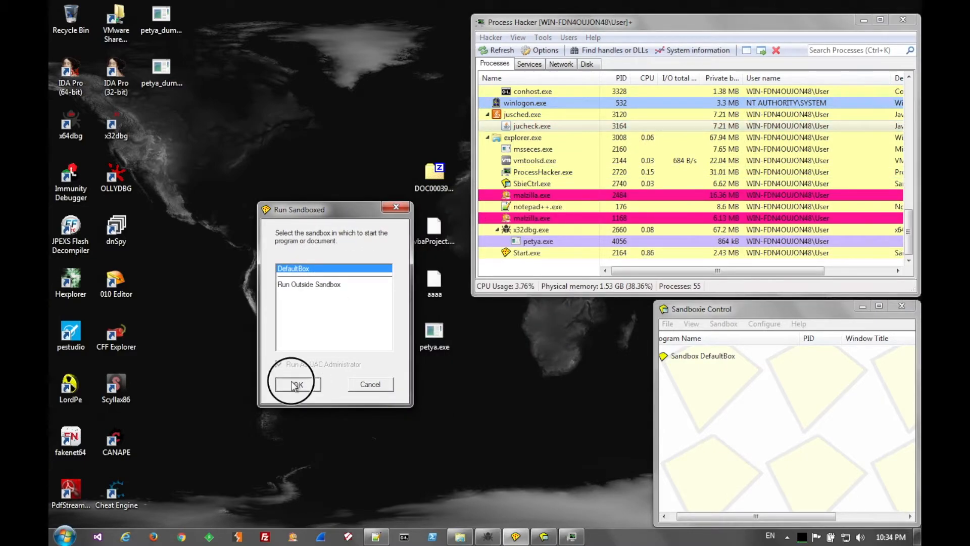
left_click(296, 383)
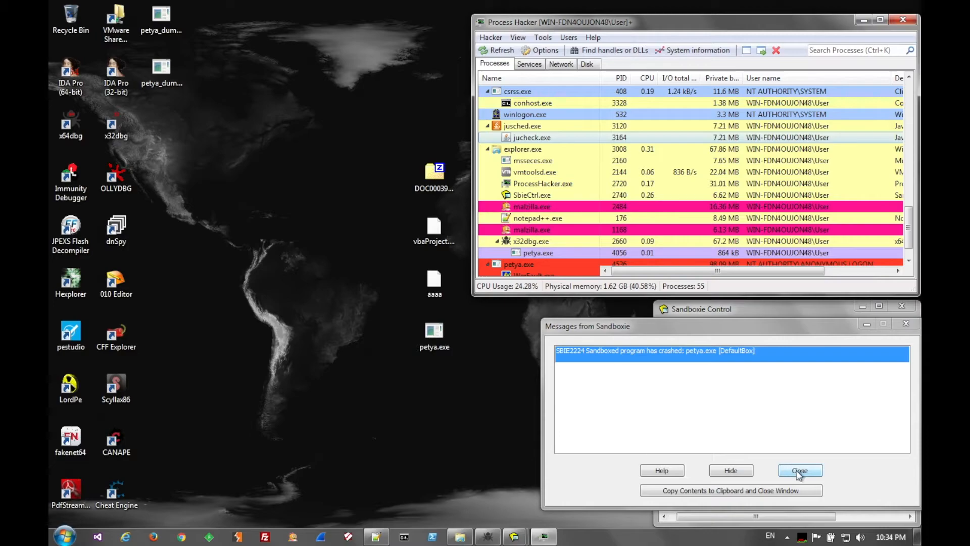
left_click(800, 469)
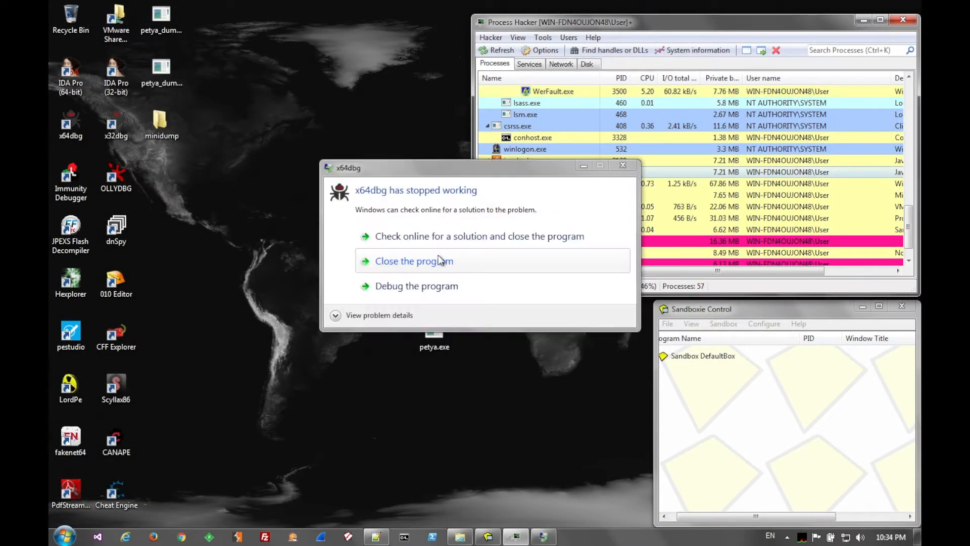
left_click(414, 260)
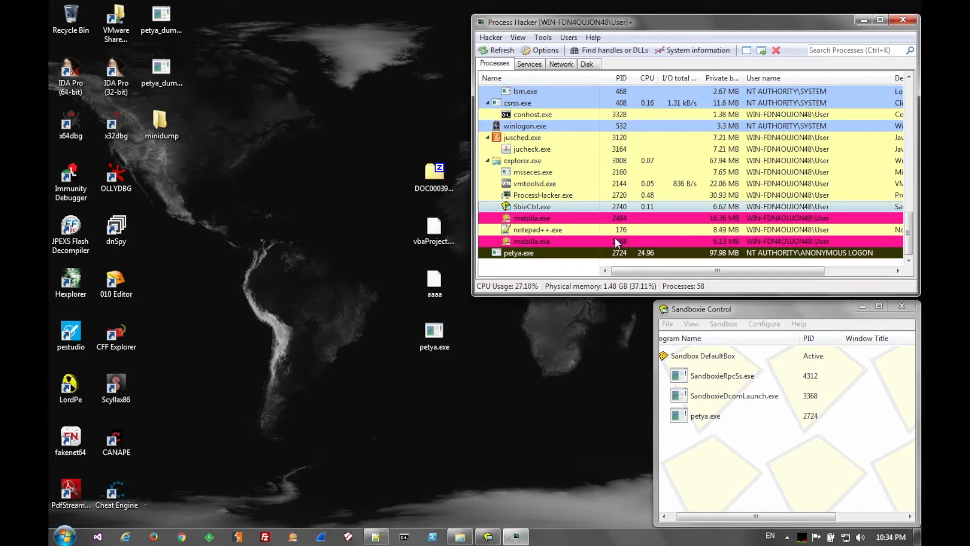
mouse_move(543, 259)
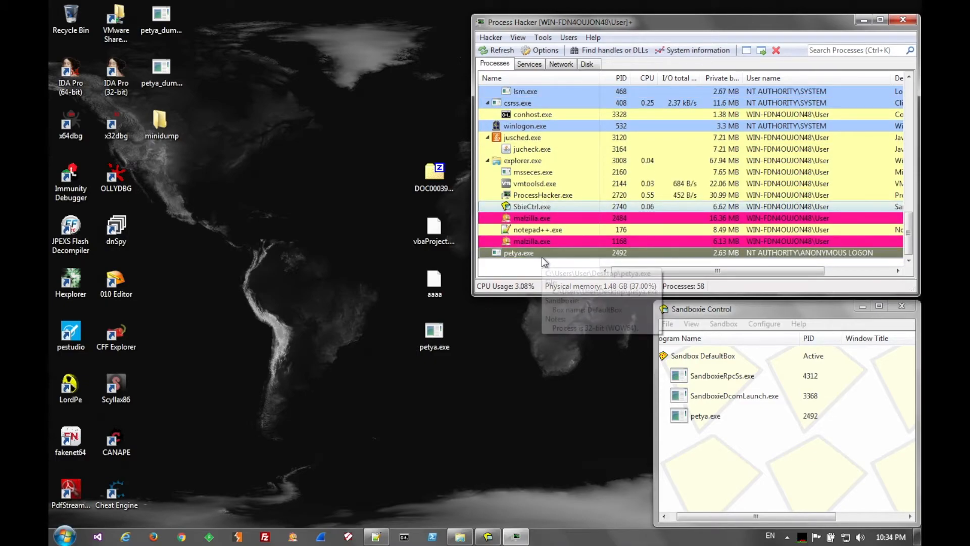
Explore DefaultBox's contents down to user\current\AppData\Roaming\winapp
left_click(713, 355)
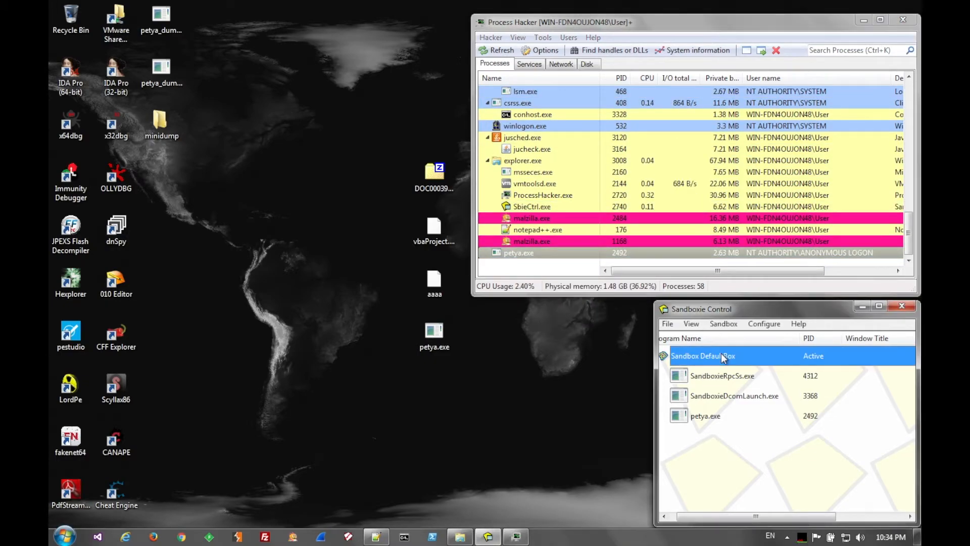
right_click(722, 355)
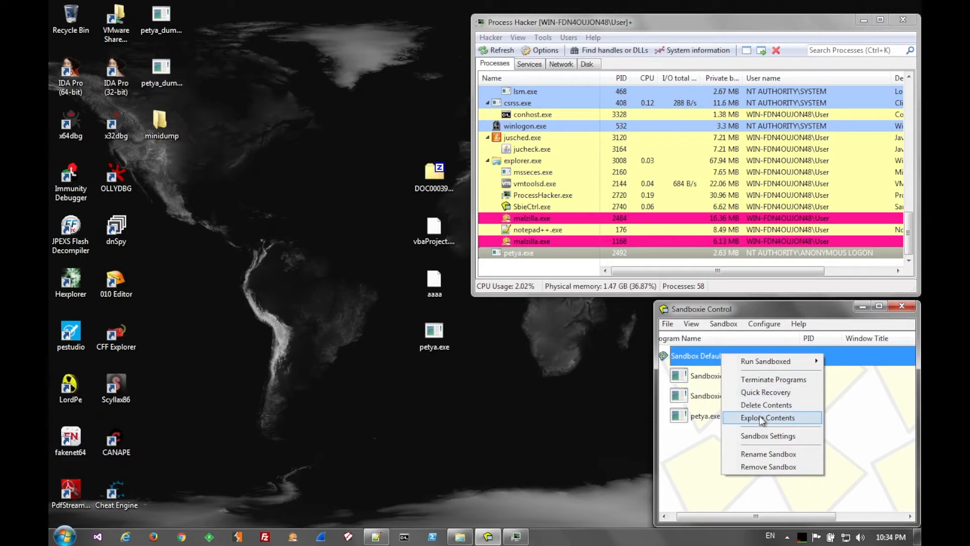
left_click(764, 418)
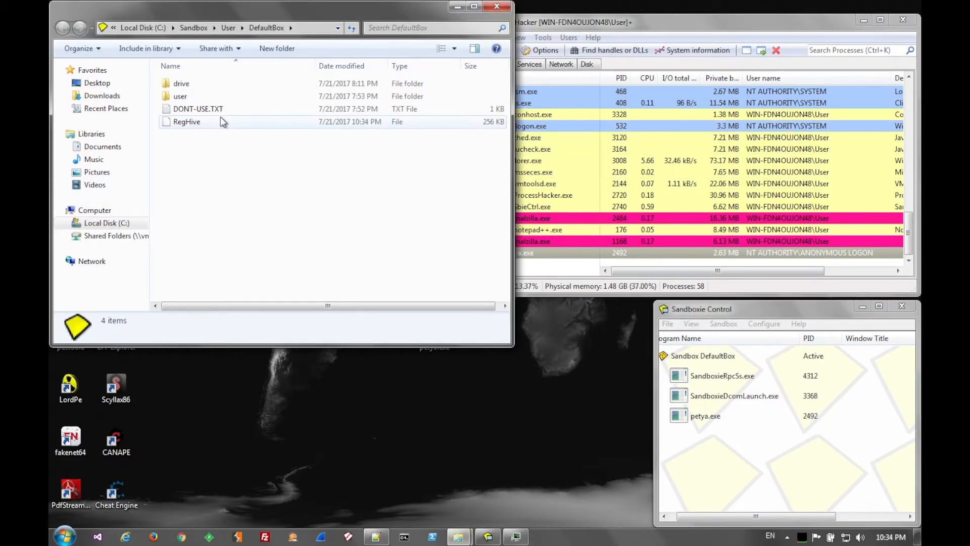
double_click(180, 96)
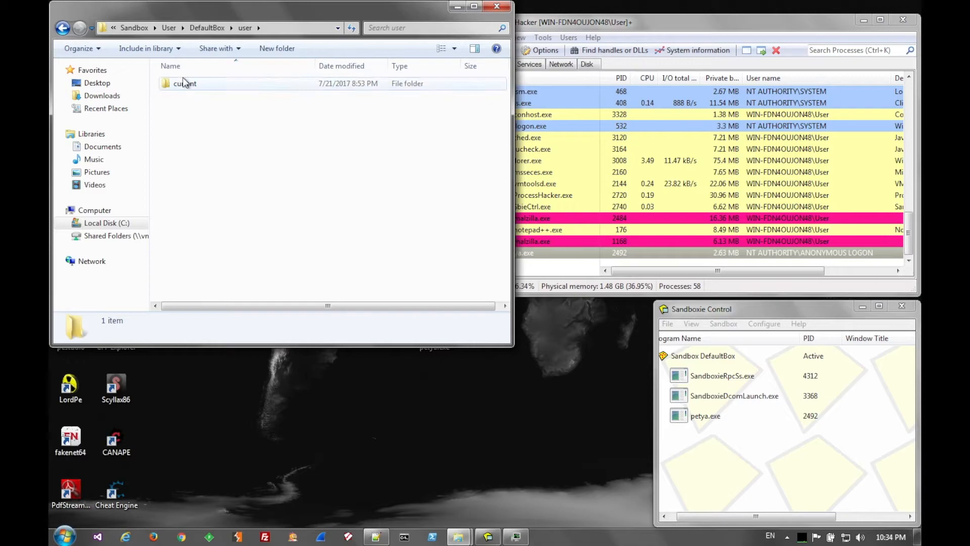
double_click(184, 84)
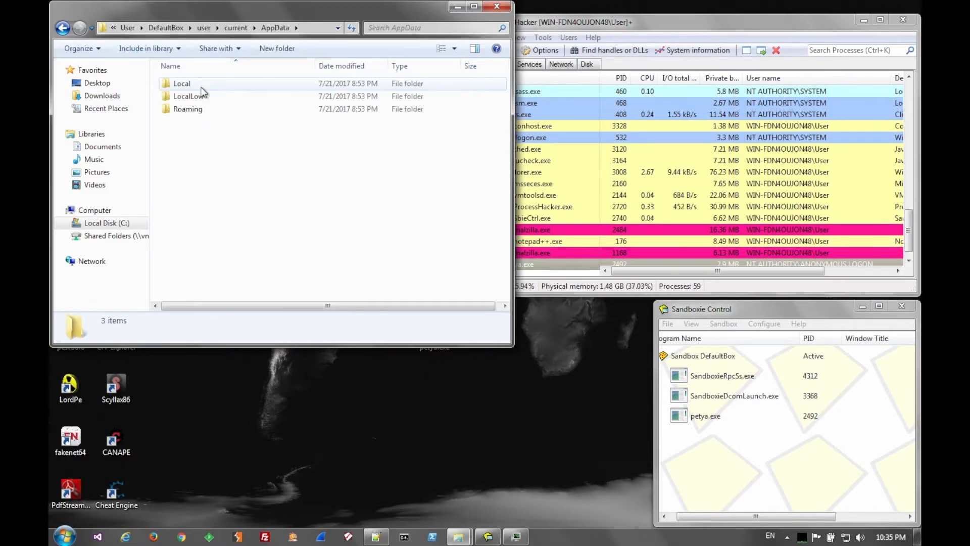
double_click(187, 109)
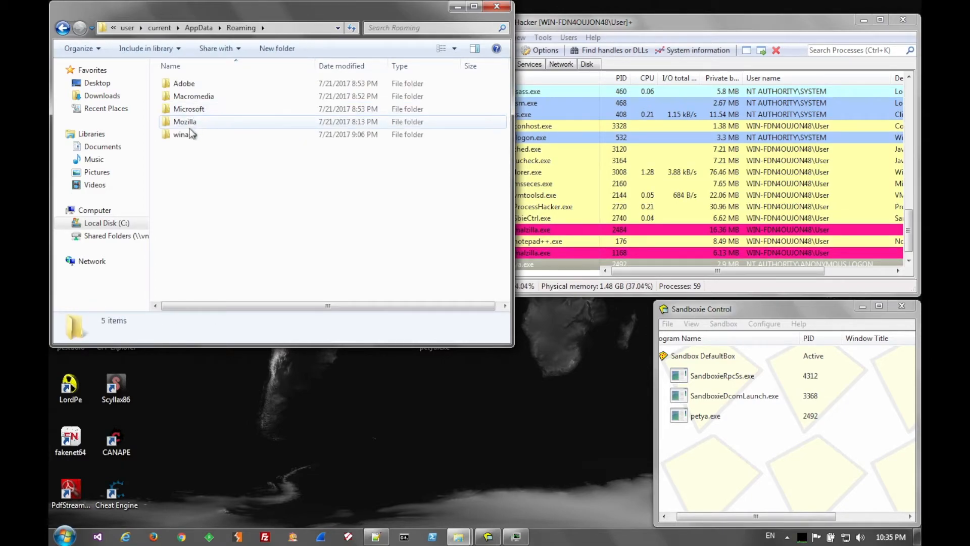
double_click(180, 134)
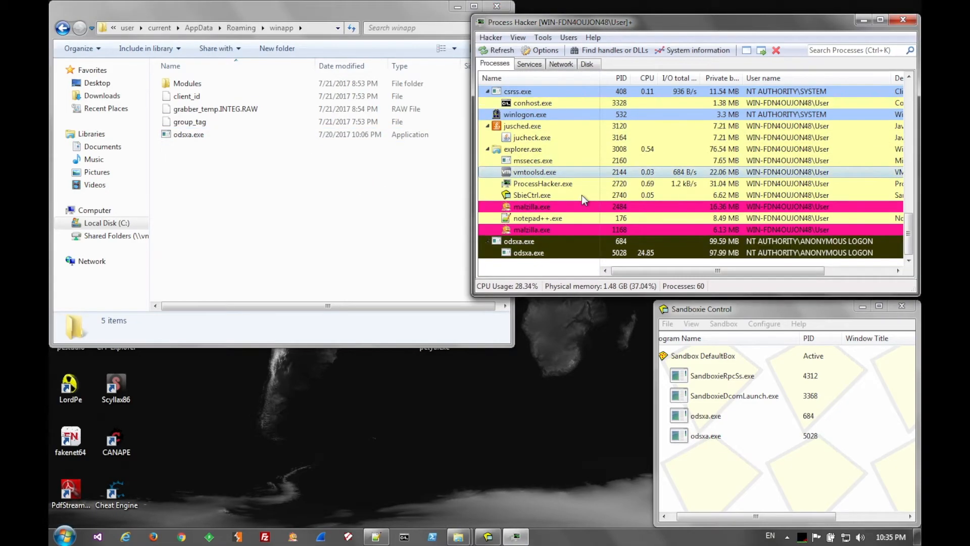
mouse_move(547, 256)
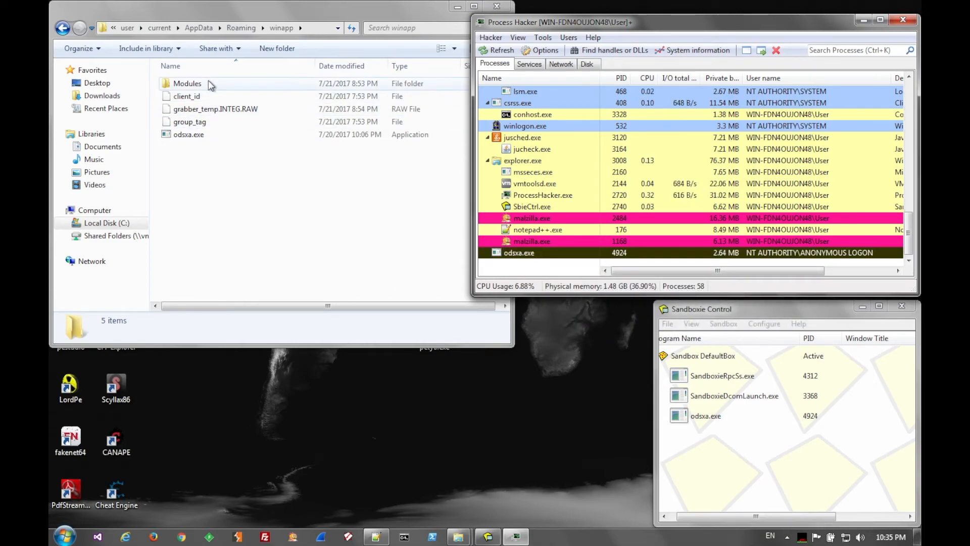
Browse Modules into injectDll64_configs and open the dinj file in Notepad++
double_click(186, 83)
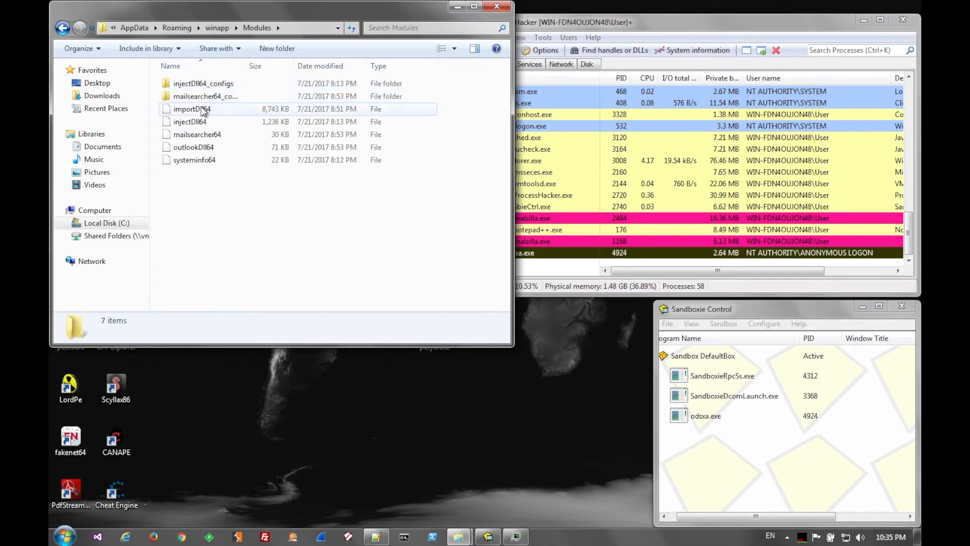
left_click(194, 134)
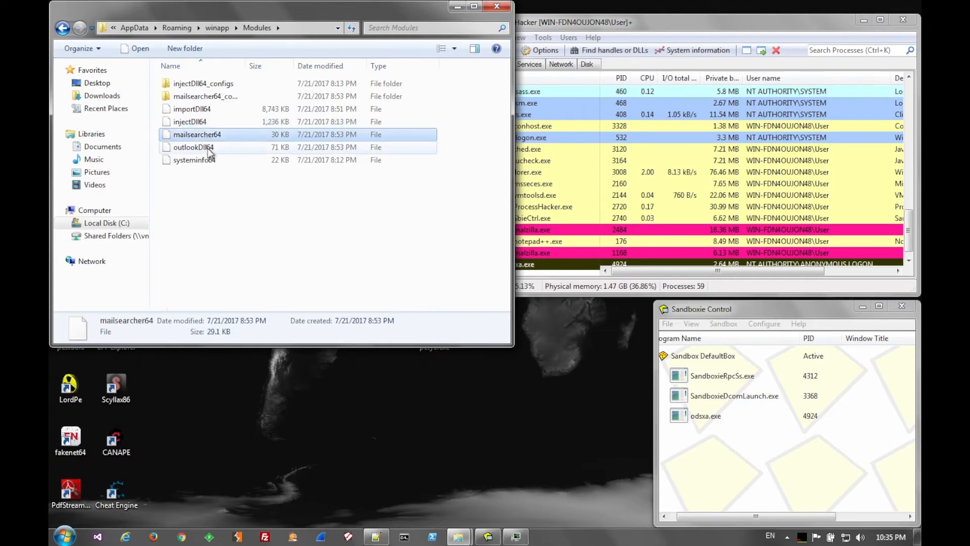
double_click(204, 83)
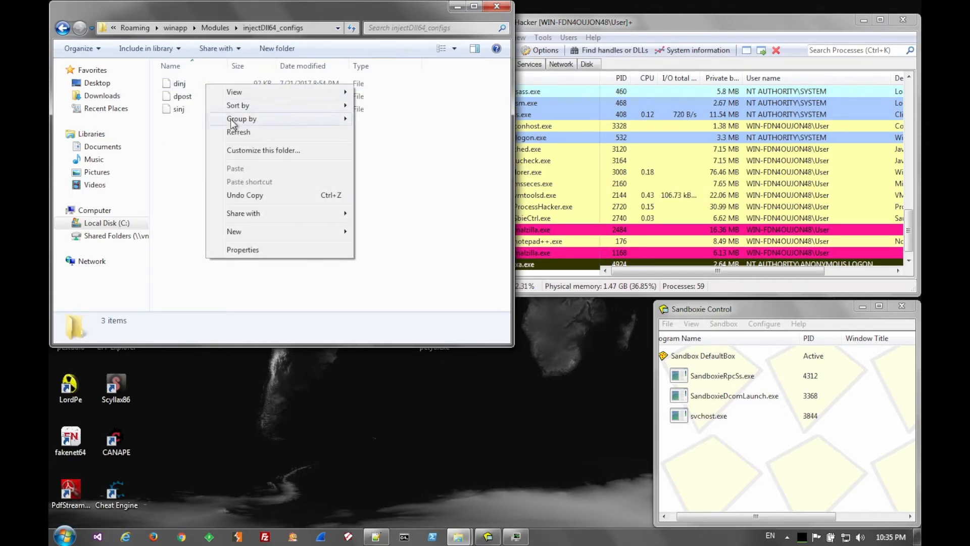
right_click(179, 84)
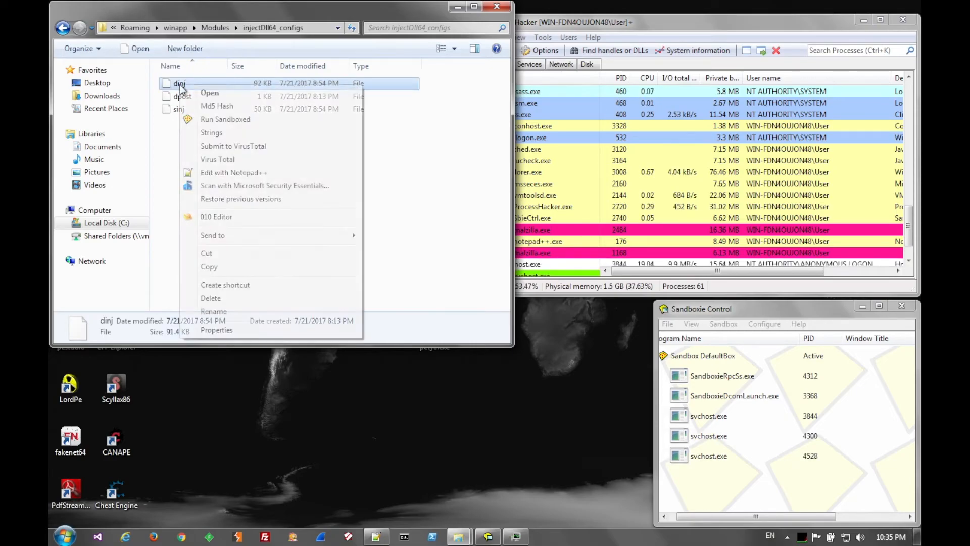
left_click(234, 173)
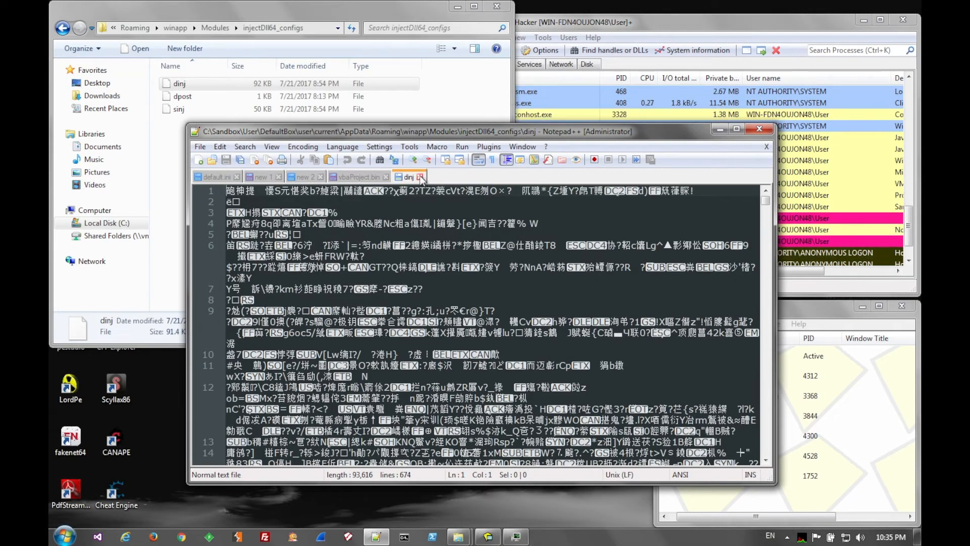
Close the garbled dinj tab in Notepad++
left_click(356, 176)
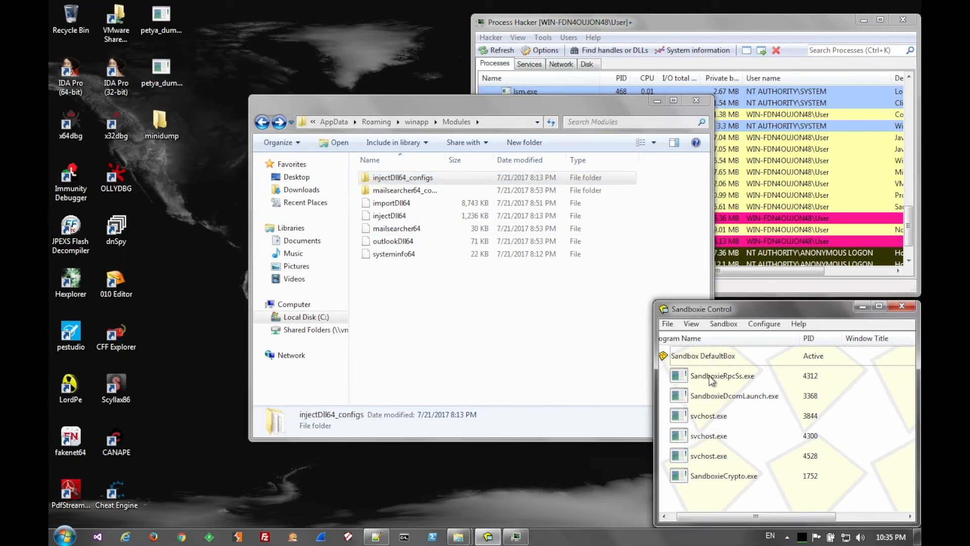
Terminate DefaultBox's programs, close Process Hacker and Sandboxie Control, and minimize the Modules window
right_click(703, 356)
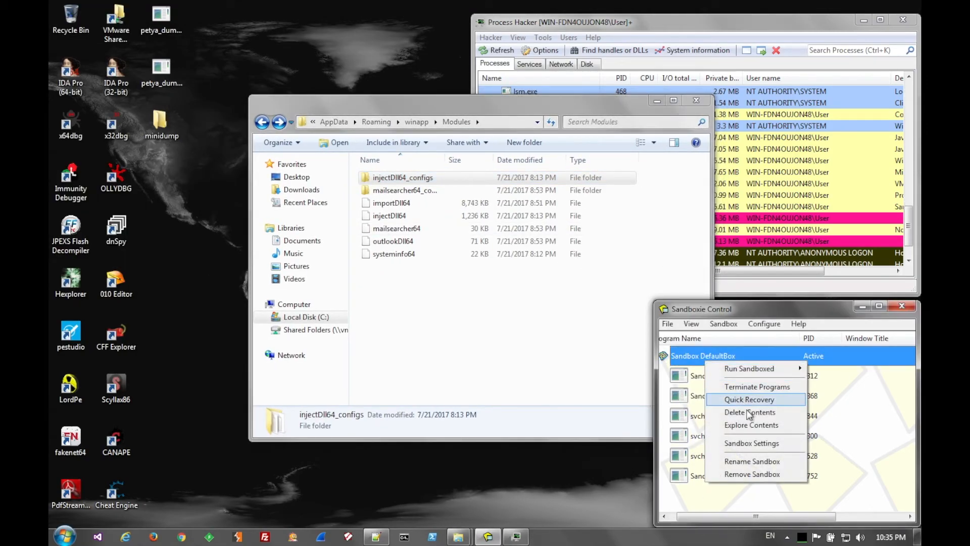
mouse_move(751, 386)
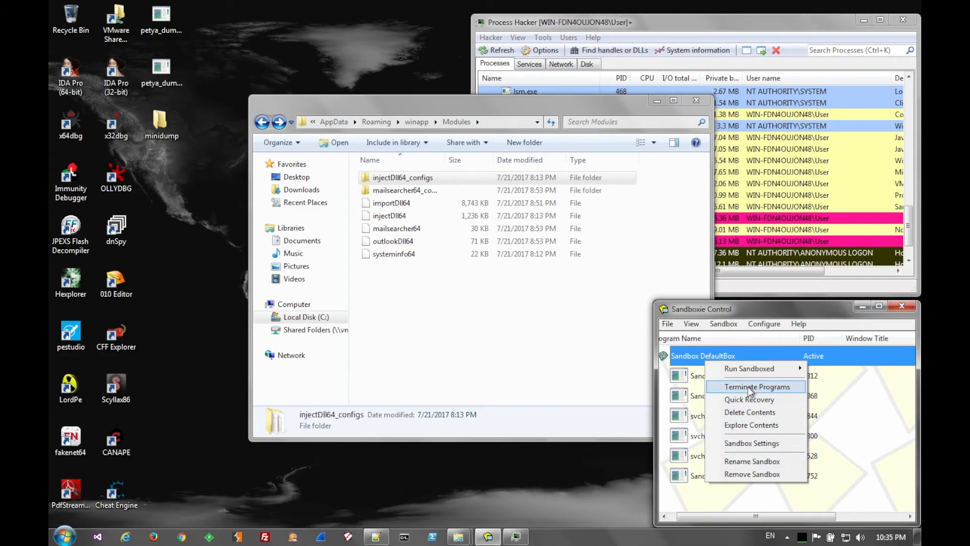
left_click(756, 387)
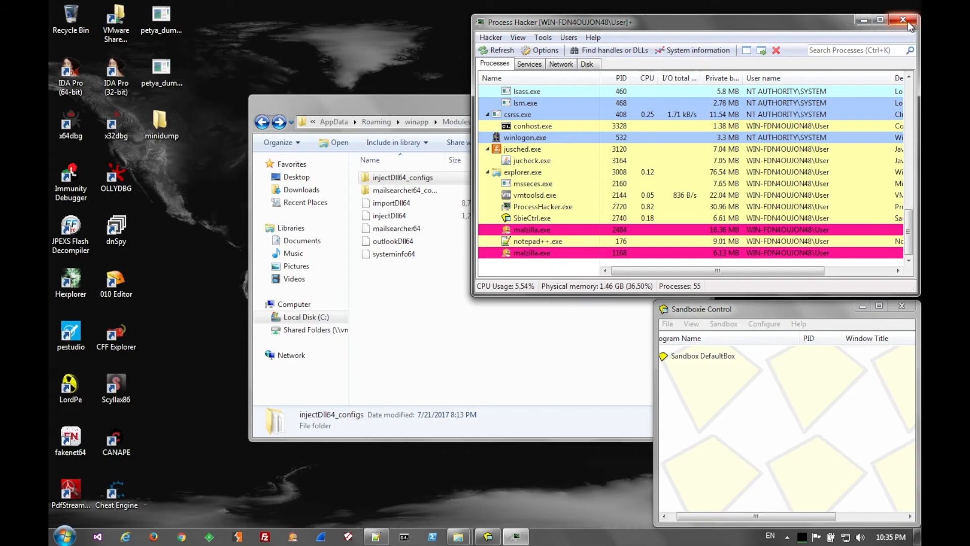
left_click(901, 16)
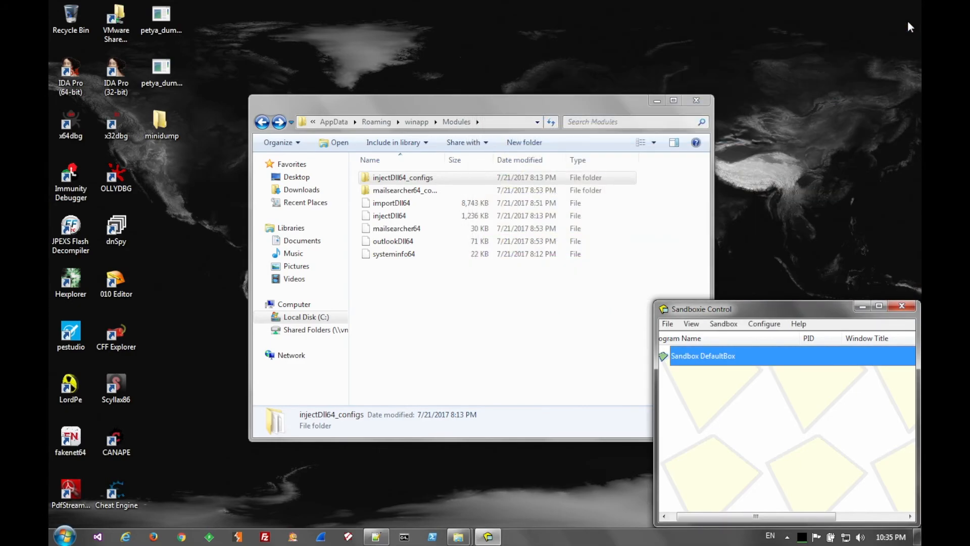
mouse_move(188, 136)
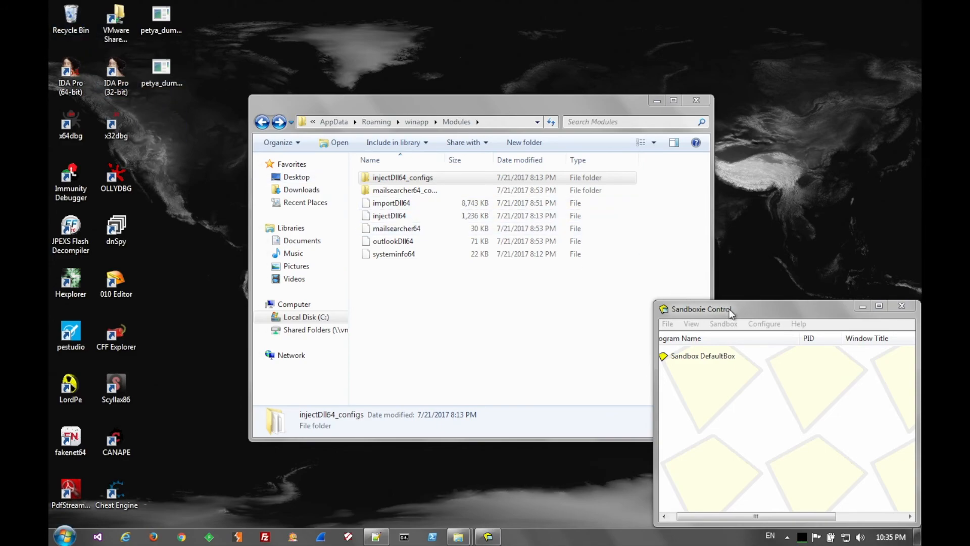
left_click(702, 355)
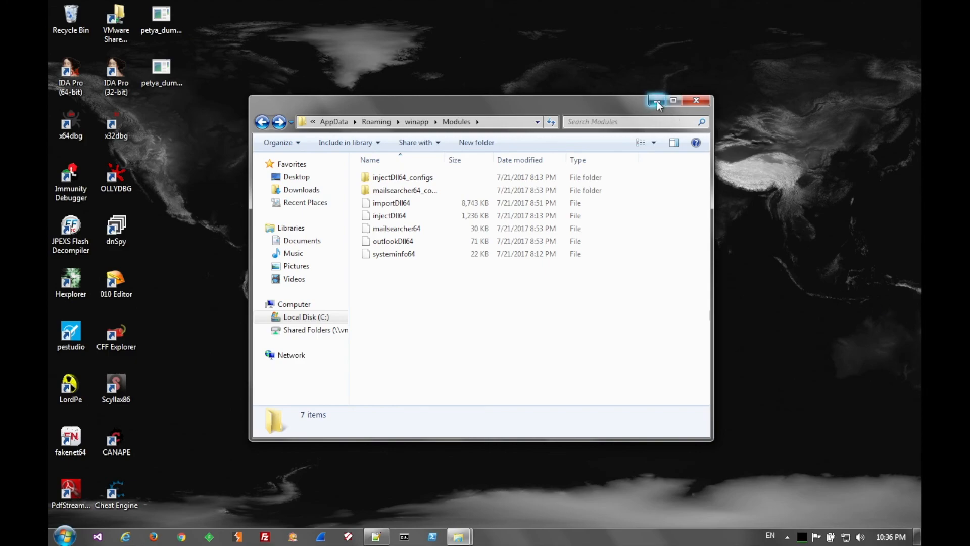
left_click(696, 100)
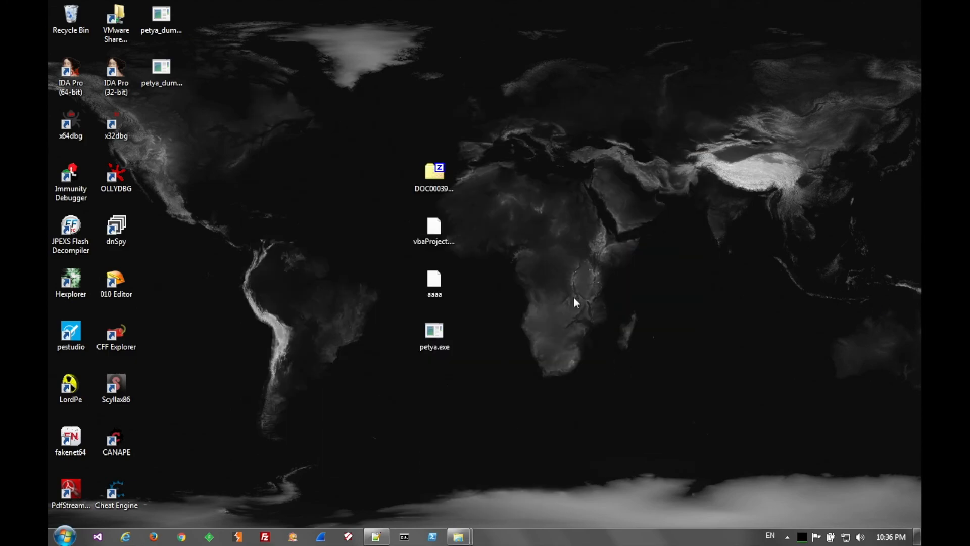